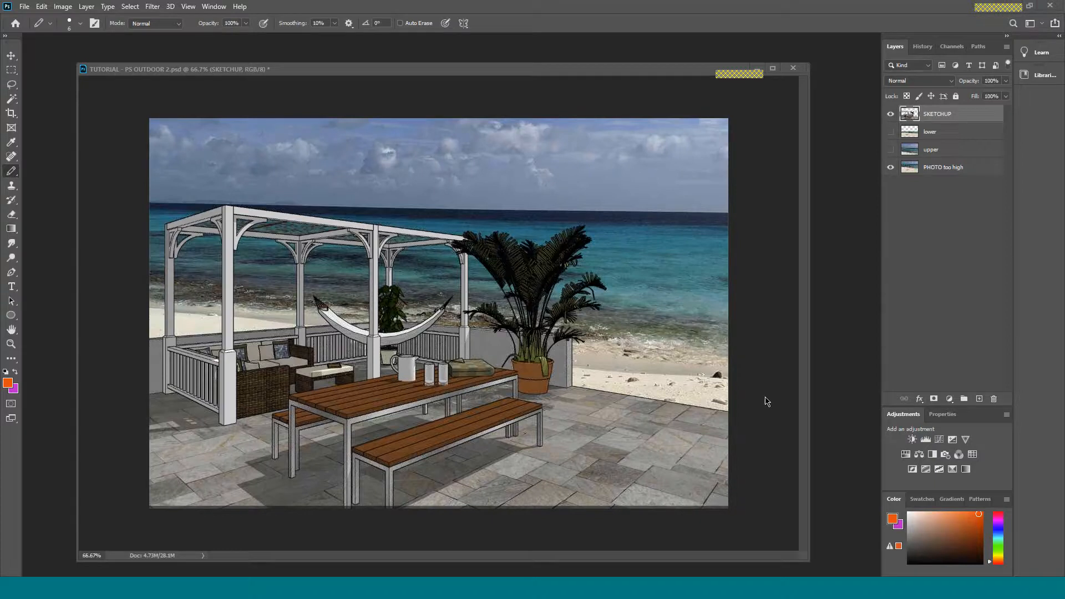
mouse_move(673, 299)
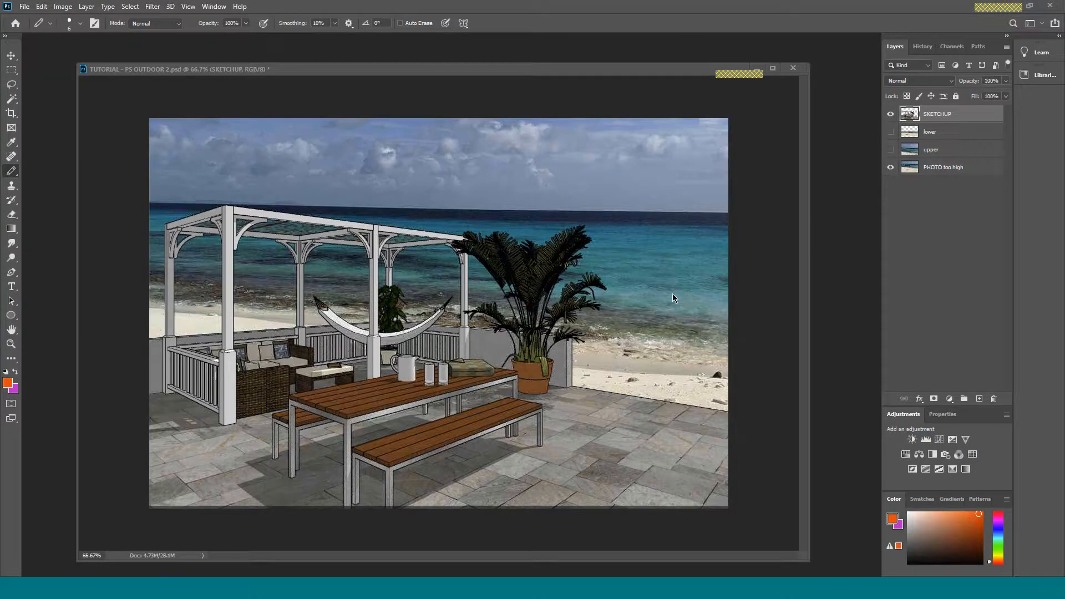
mouse_move(669, 305)
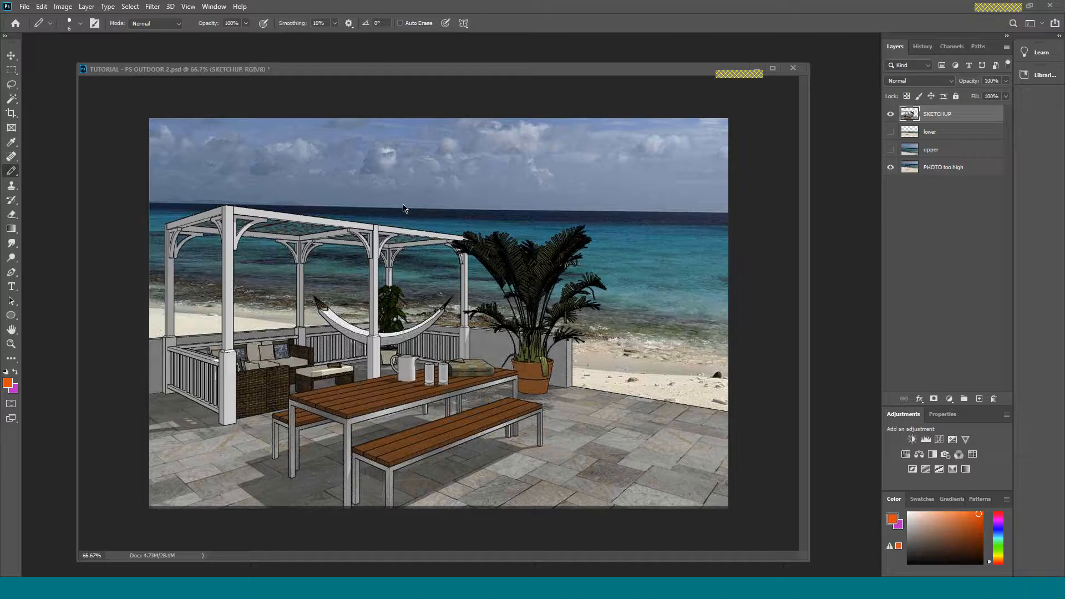
mouse_move(555, 218)
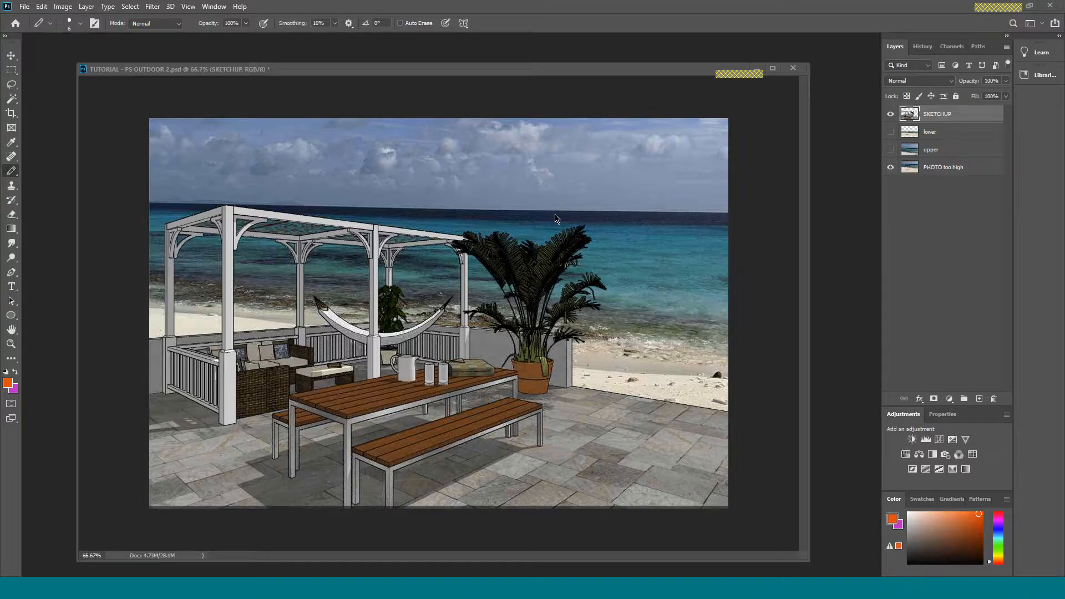
mouse_move(551, 216)
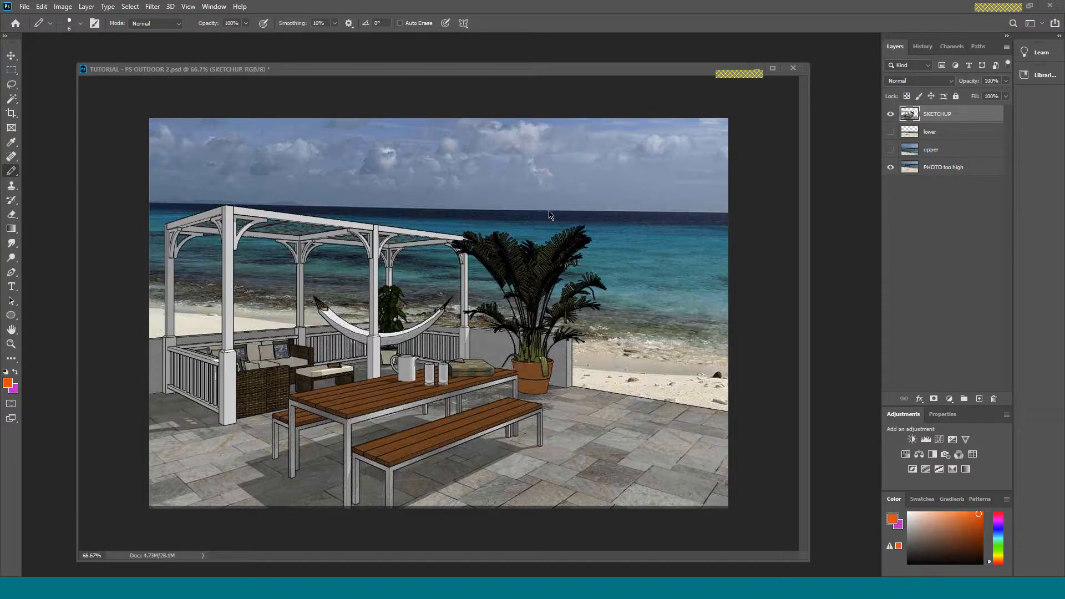
mouse_move(556, 219)
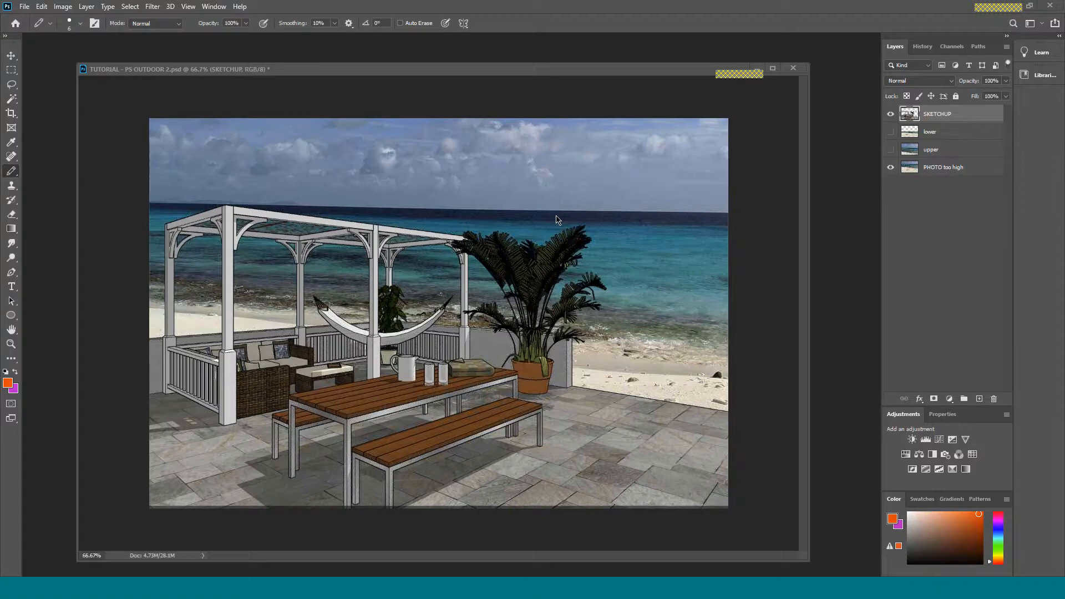
mouse_move(458, 304)
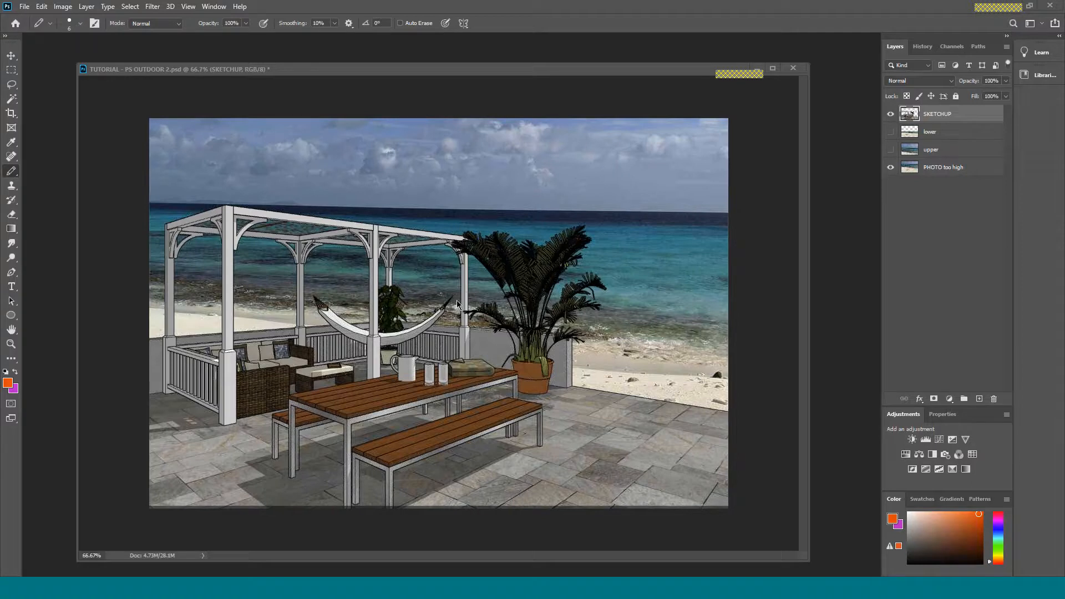
mouse_move(304, 234)
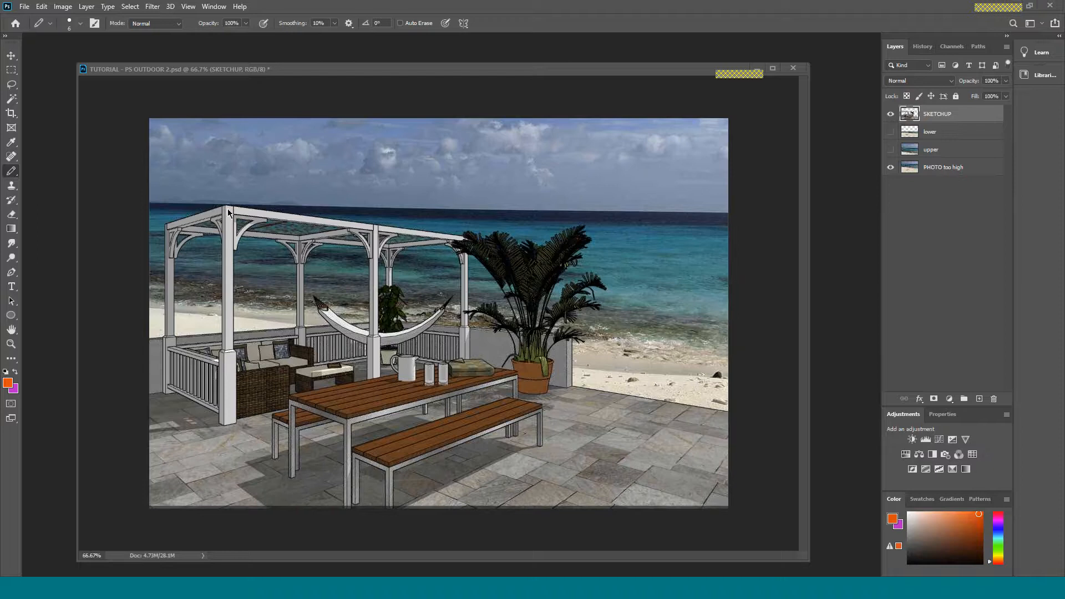
mouse_move(443, 238)
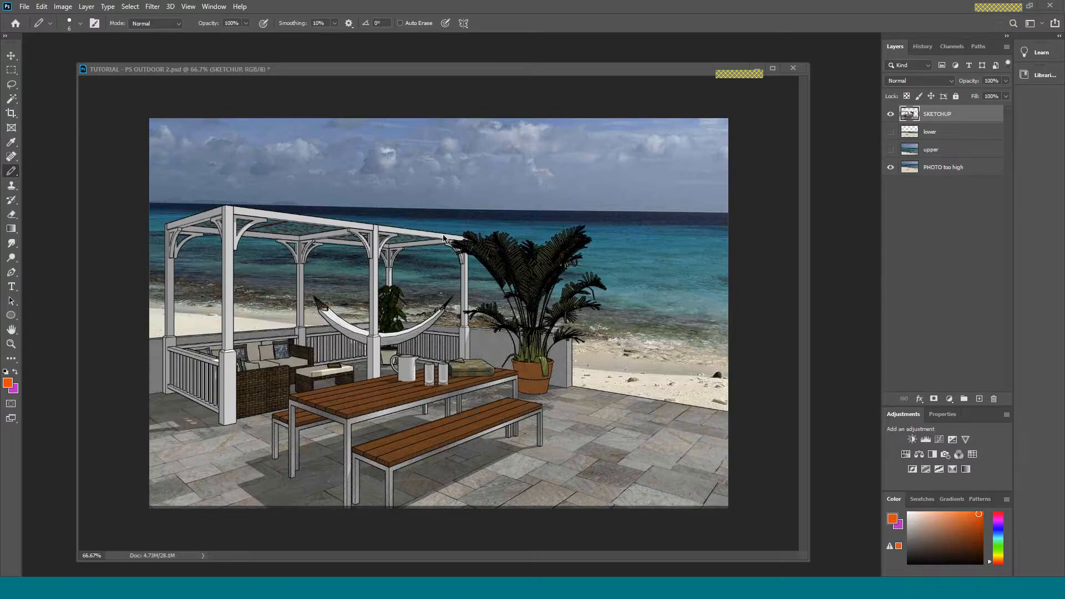
mouse_move(349, 426)
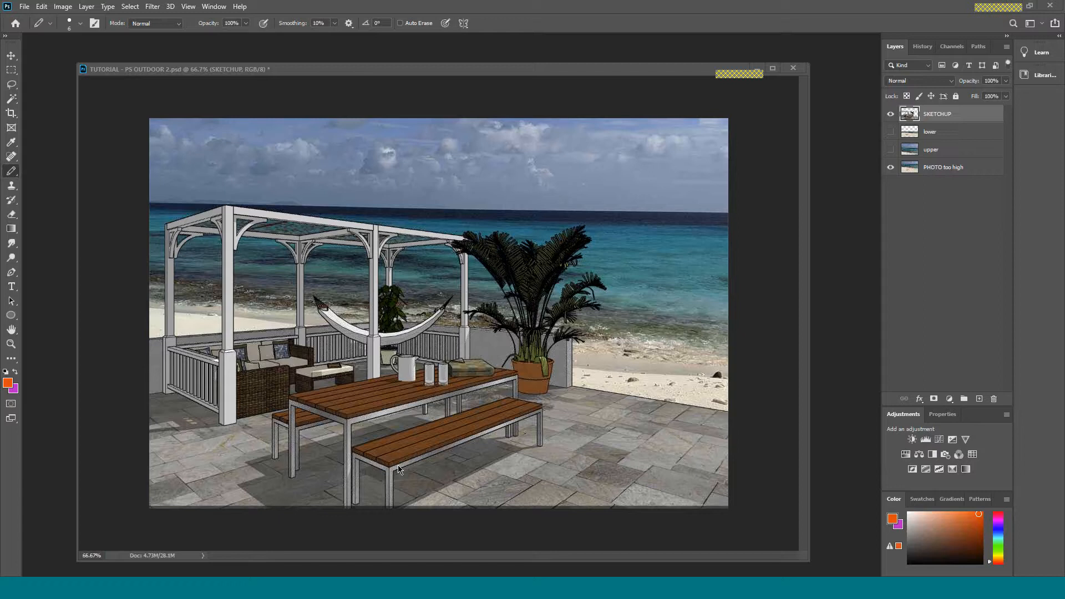
mouse_move(568, 402)
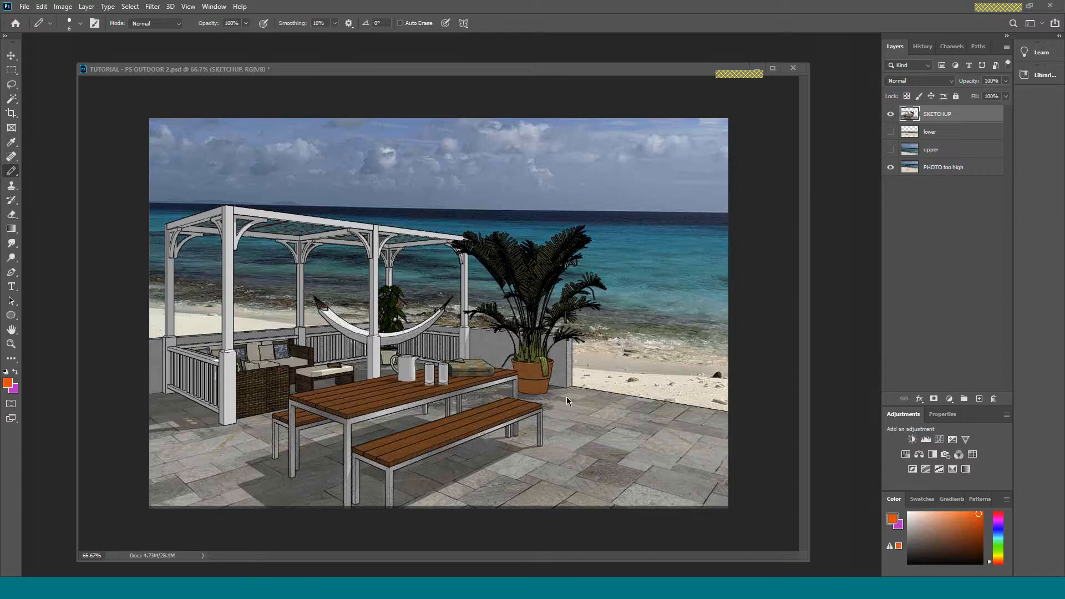
mouse_move(404, 465)
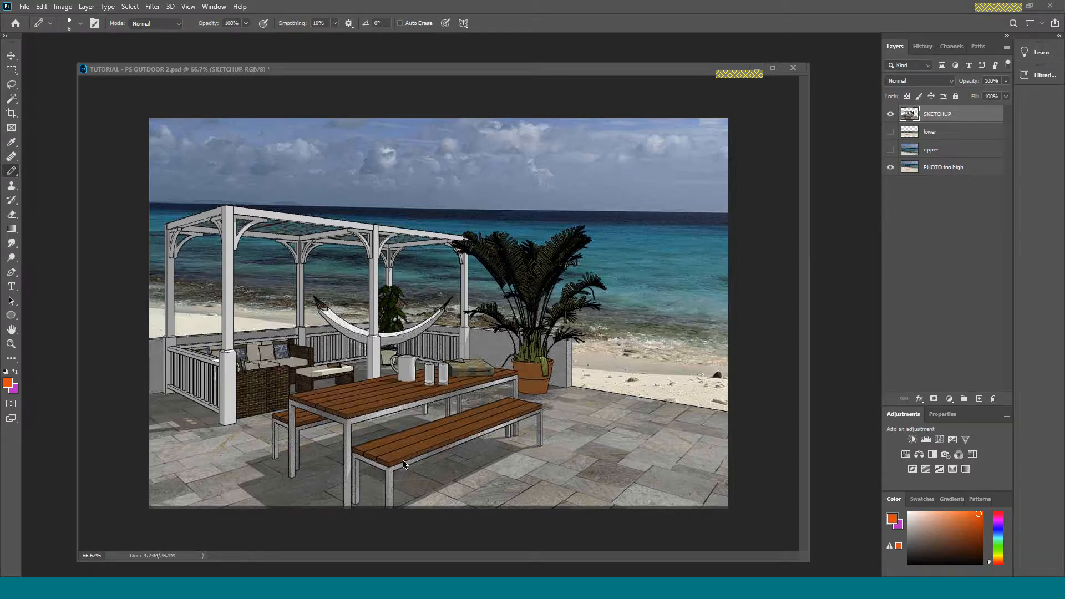
mouse_move(688, 336)
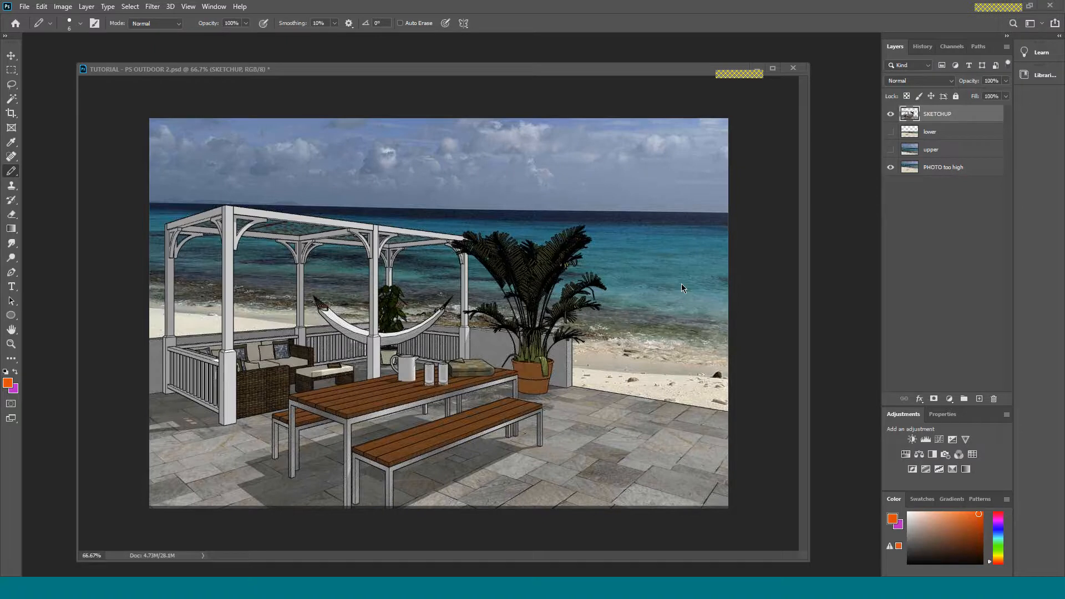
mouse_move(556, 267)
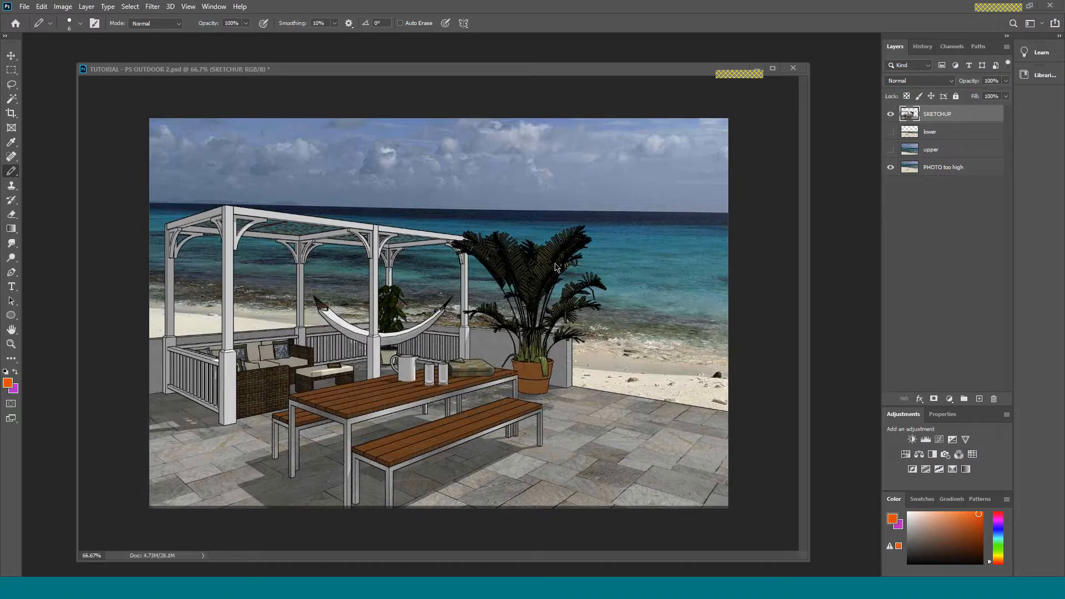
mouse_move(686, 307)
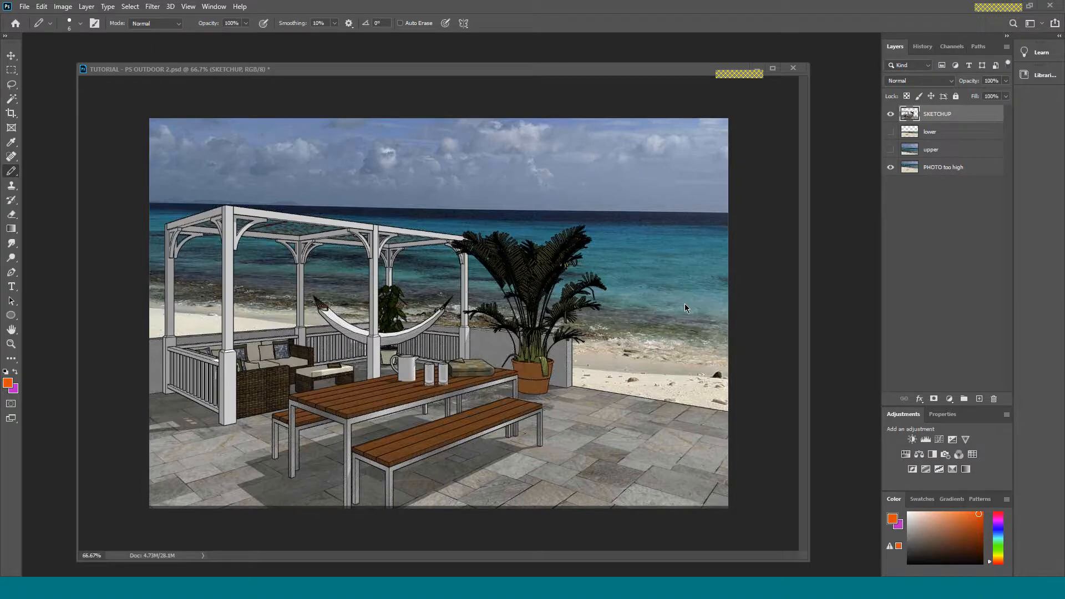
mouse_move(656, 308)
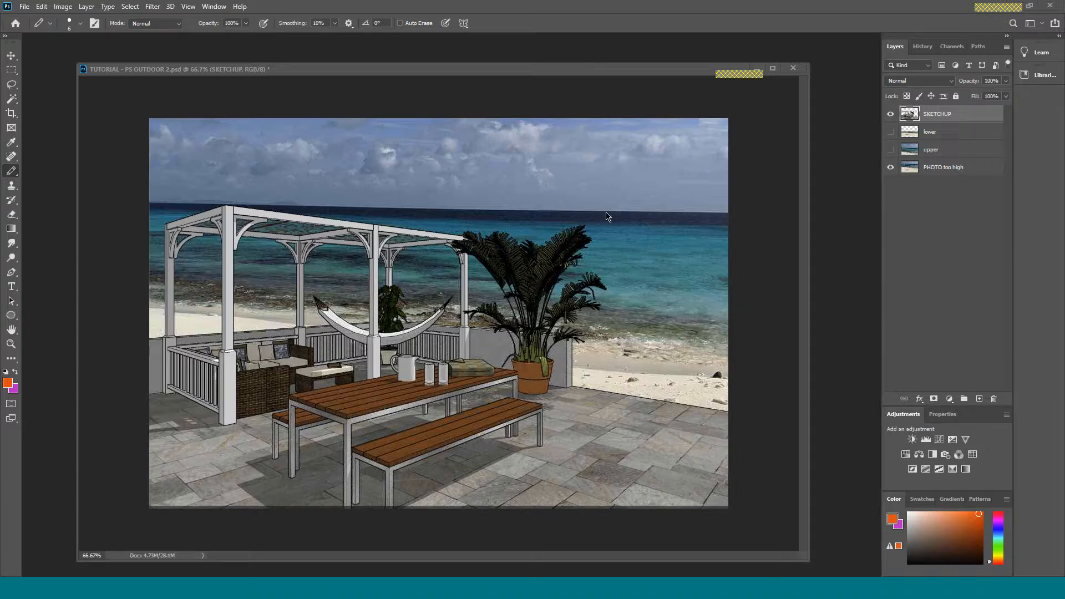
mouse_move(618, 220)
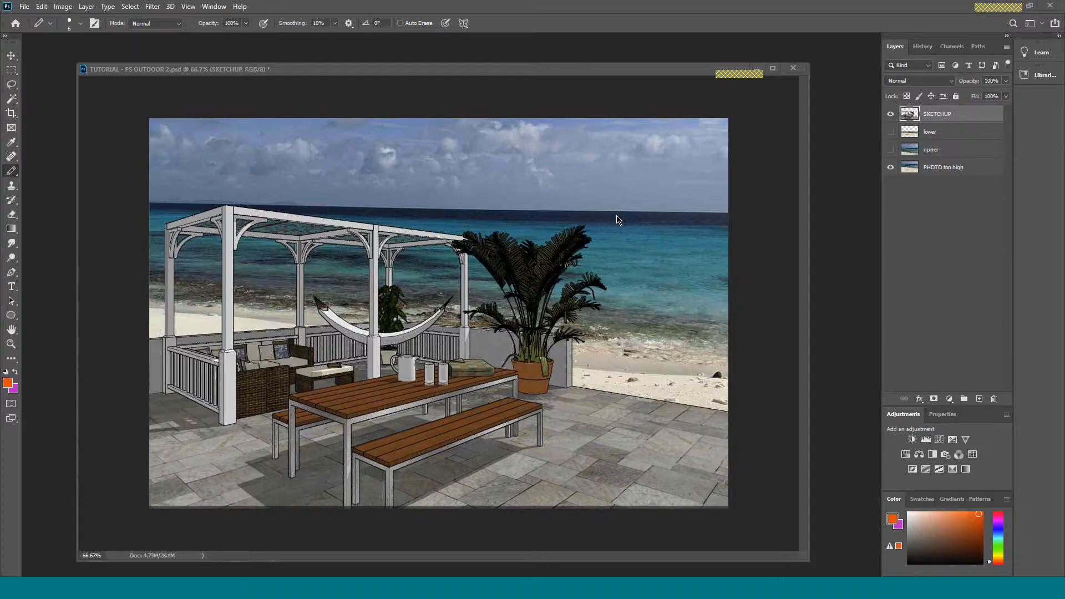
mouse_move(625, 226)
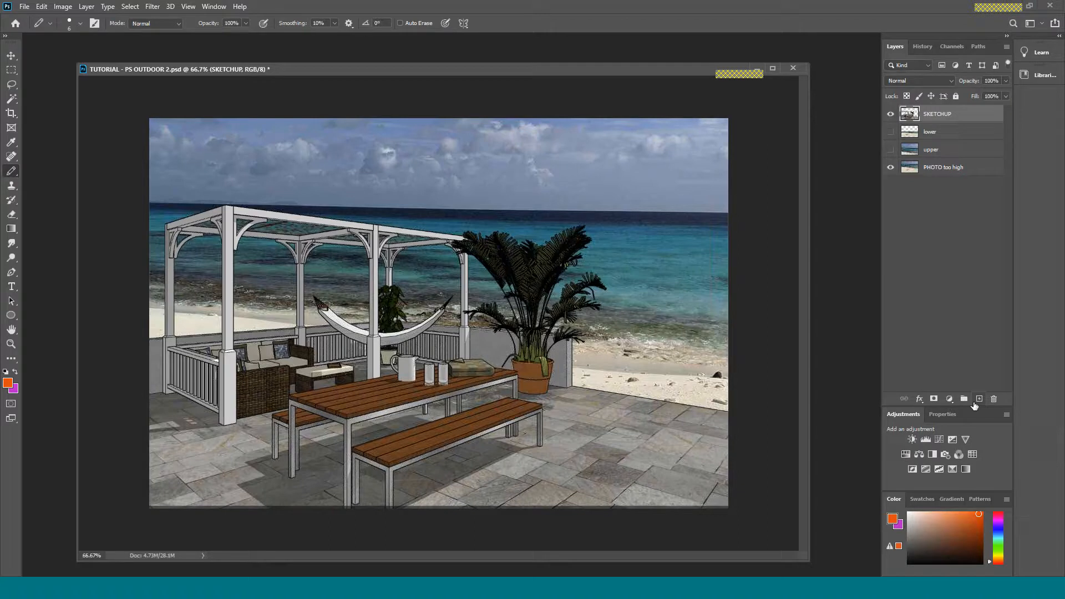
Step: Draw a straight orange brush line on new Layer 1 and rotate it to the pergola roof slope
click(979, 398)
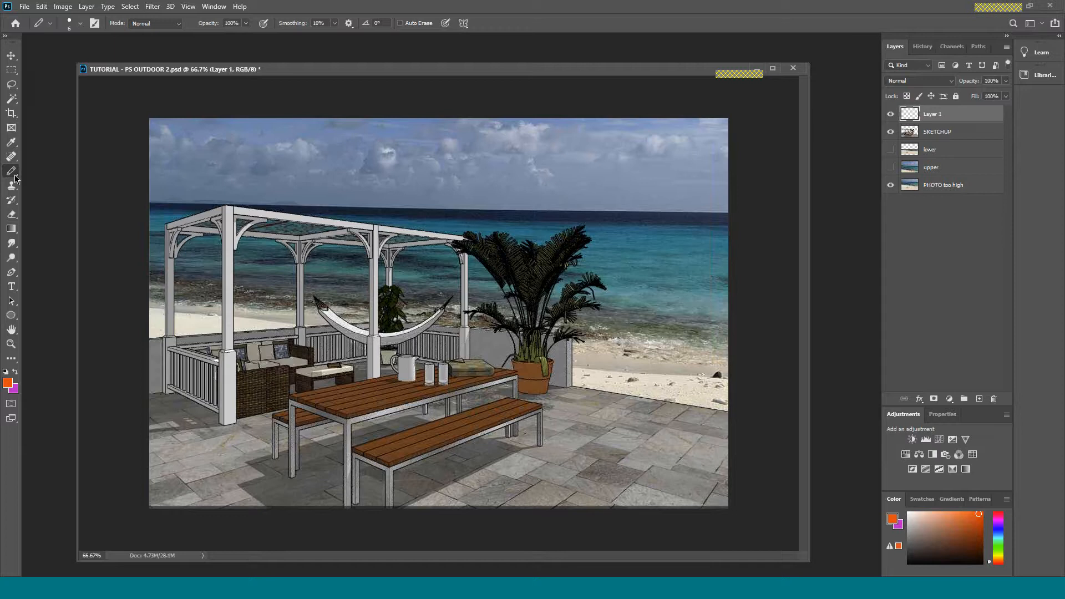
click(11, 171)
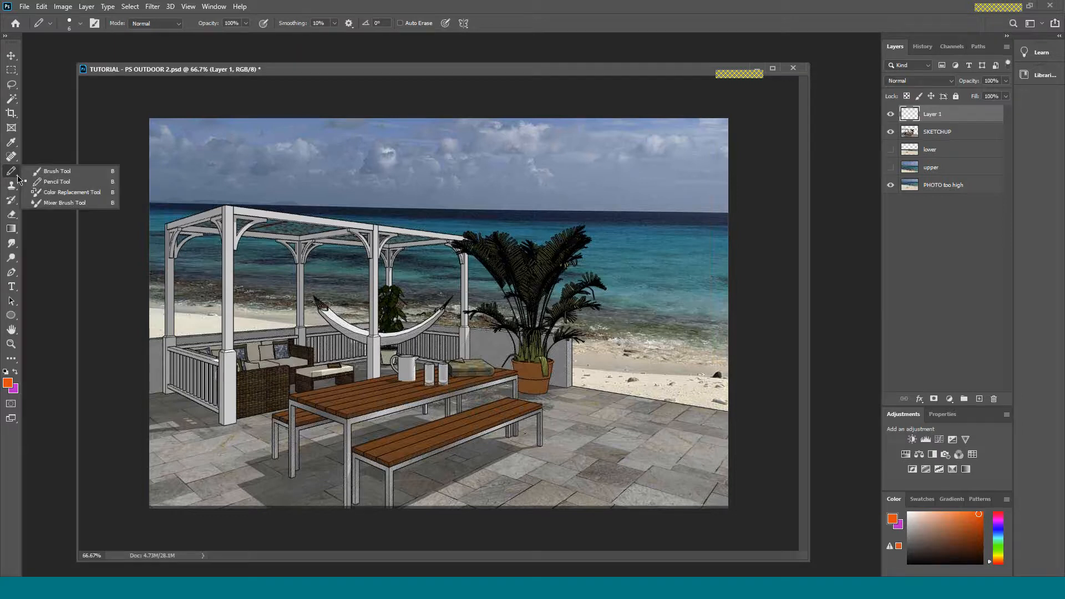
mouse_move(56, 181)
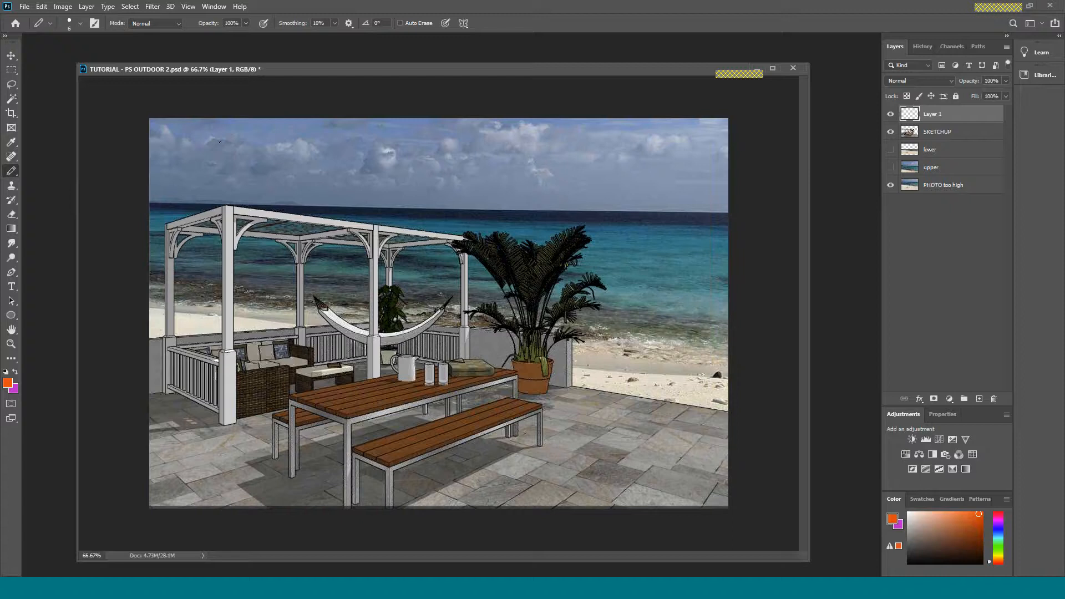
mouse_move(171, 157)
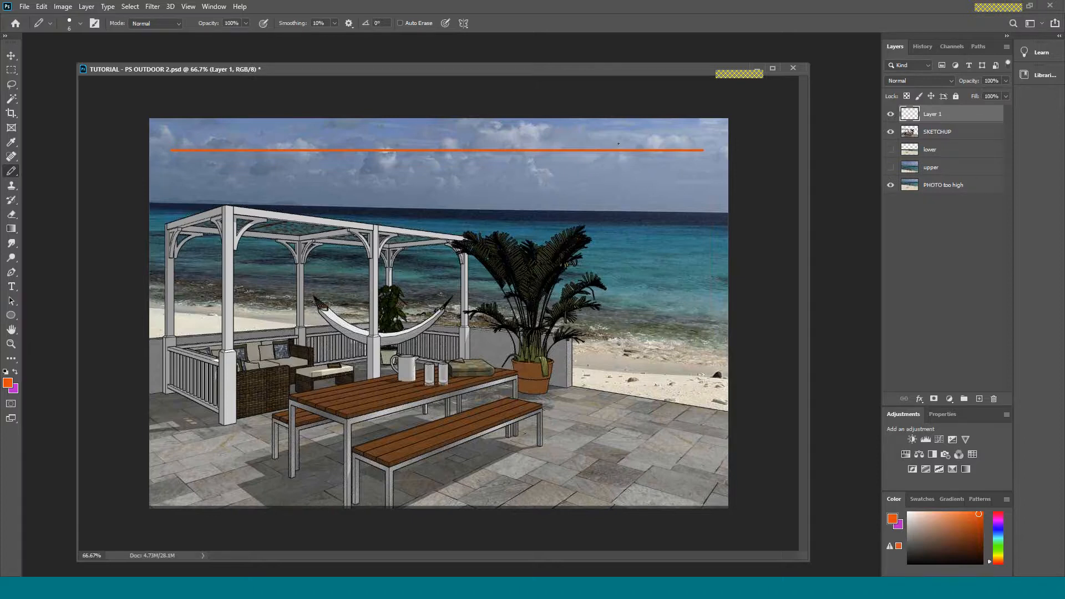
click(891, 114)
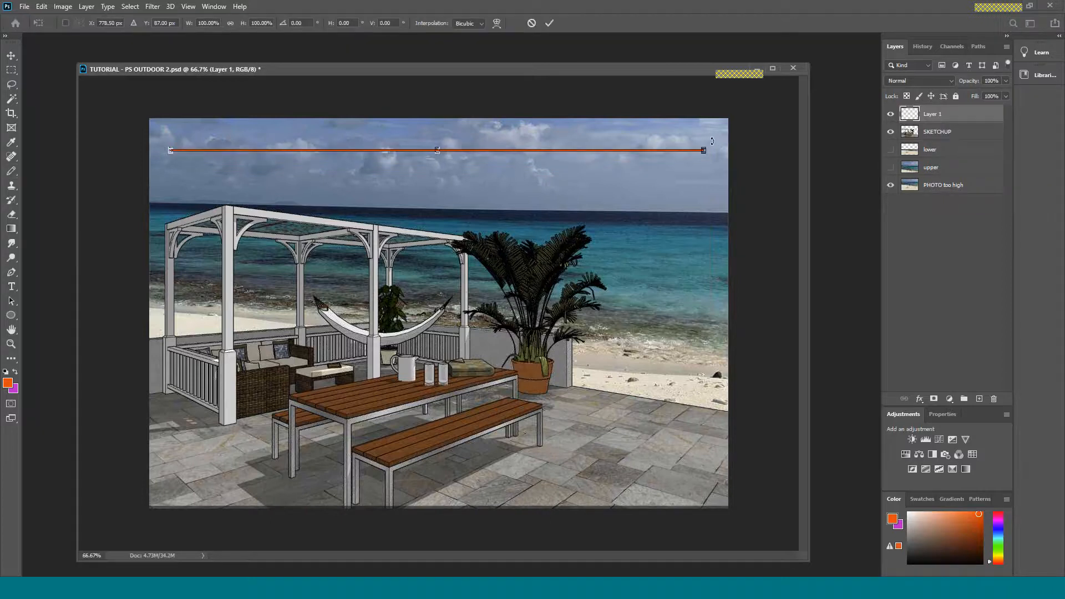
drag(704, 150, 700, 182)
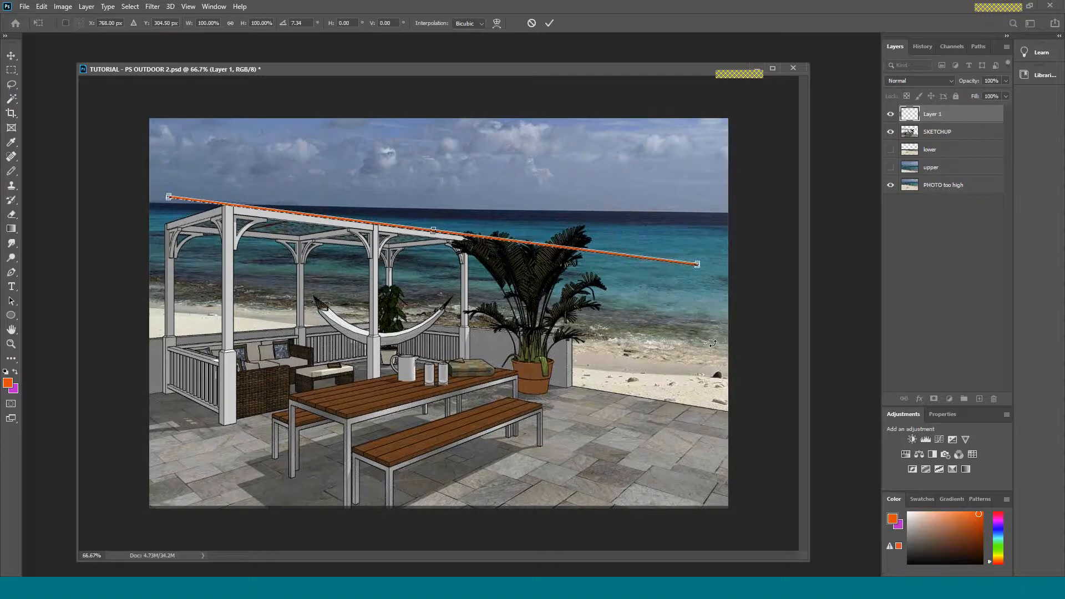
mouse_move(626, 268)
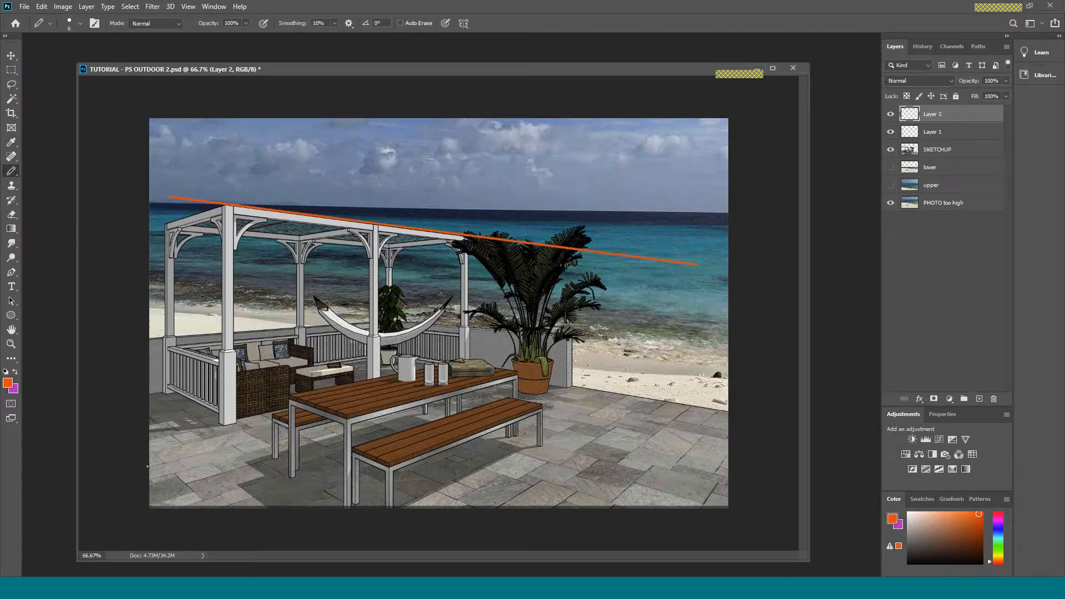
Step: Draw a second orange guide line, move it up into the patio and rotate it along the table edges
drag(166, 489, 567, 489)
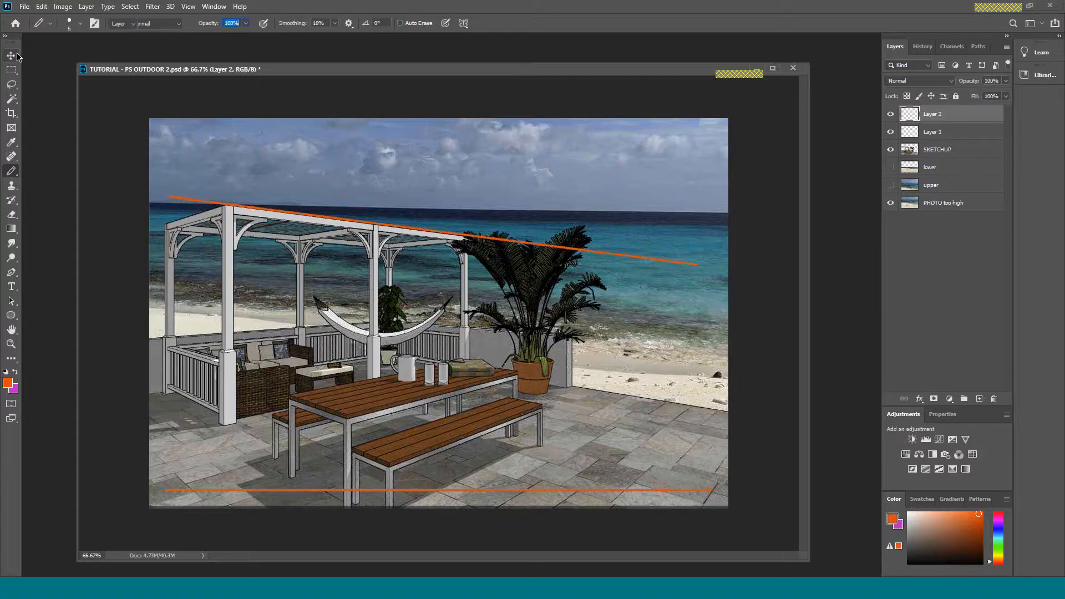
click(11, 56)
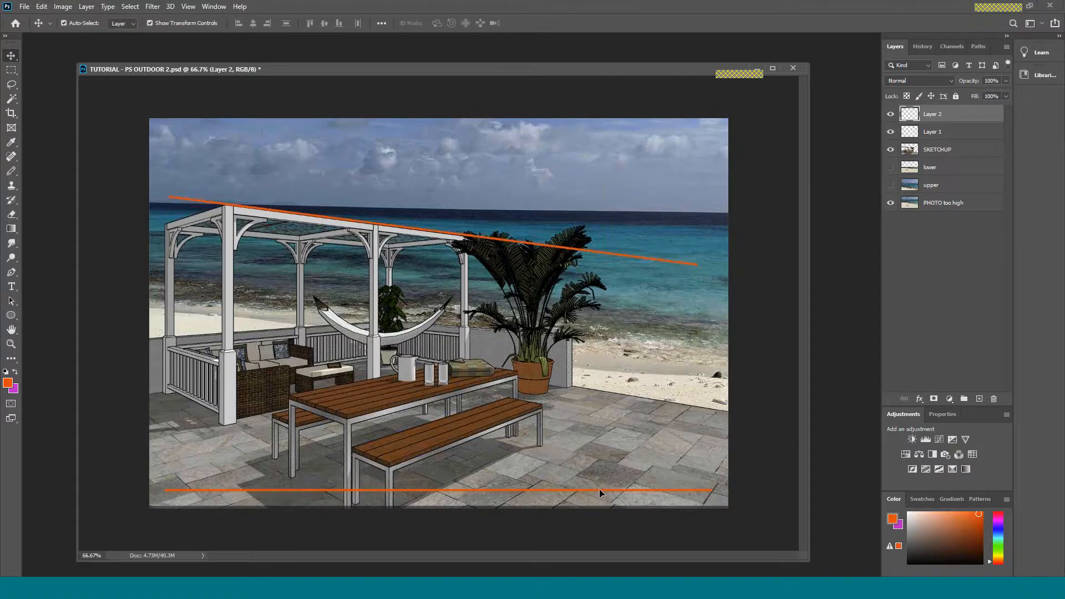
drag(601, 493, 600, 389)
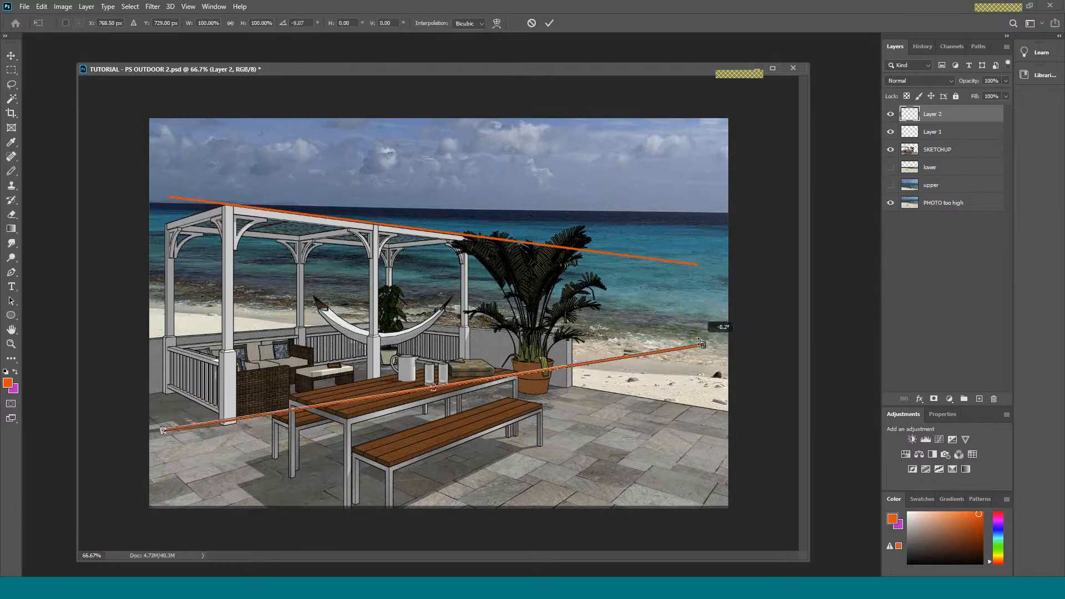
drag(701, 343, 697, 319)
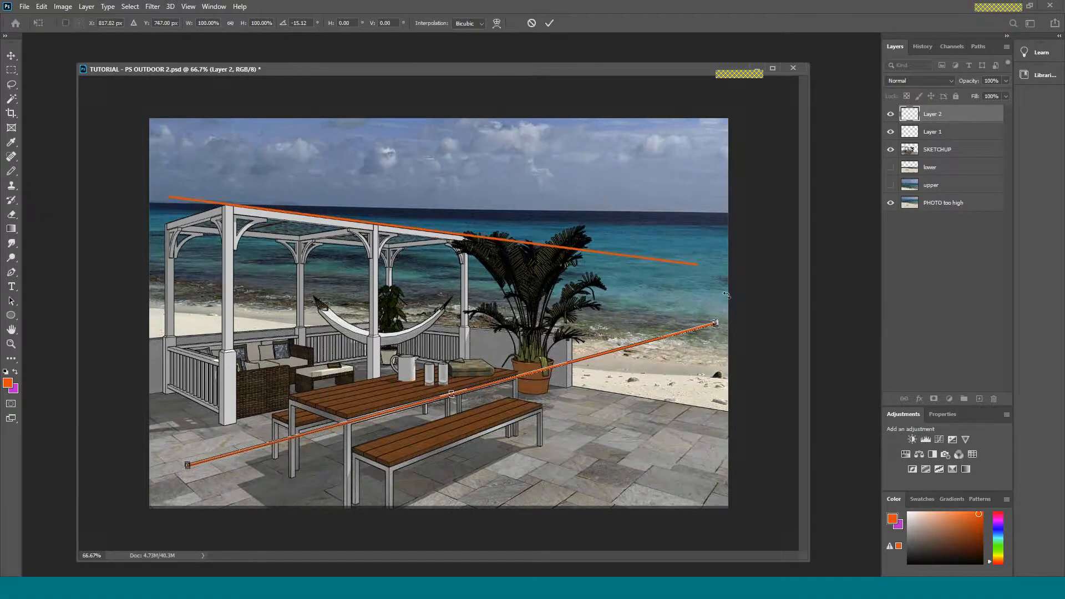
mouse_move(694, 298)
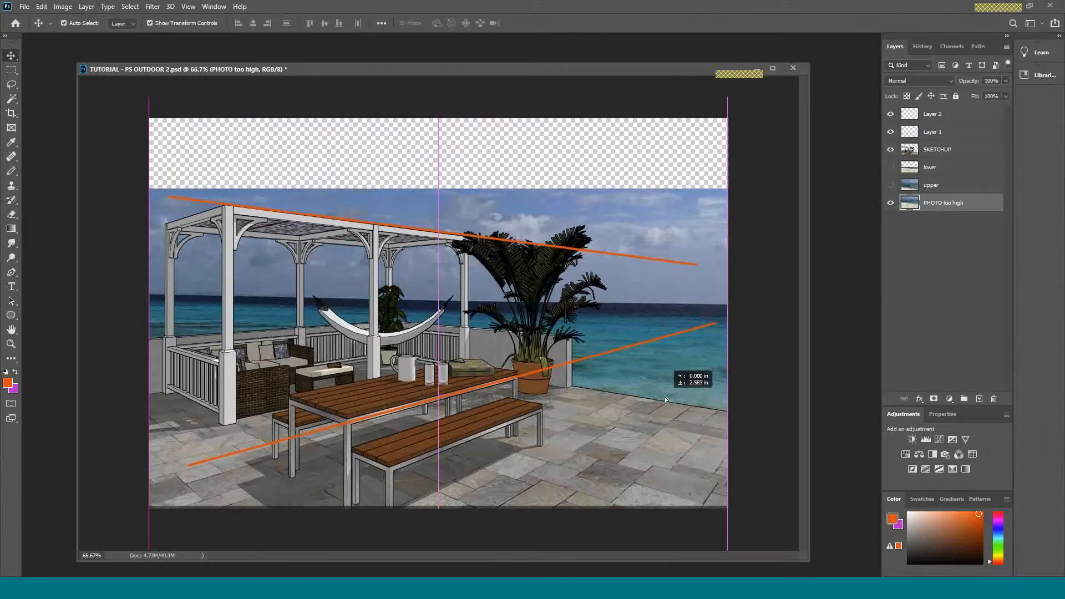
Step: Nudge the PHOTO too high layer, hide it and preview the lower and upper photo layers
drag(666, 399, 662, 394)
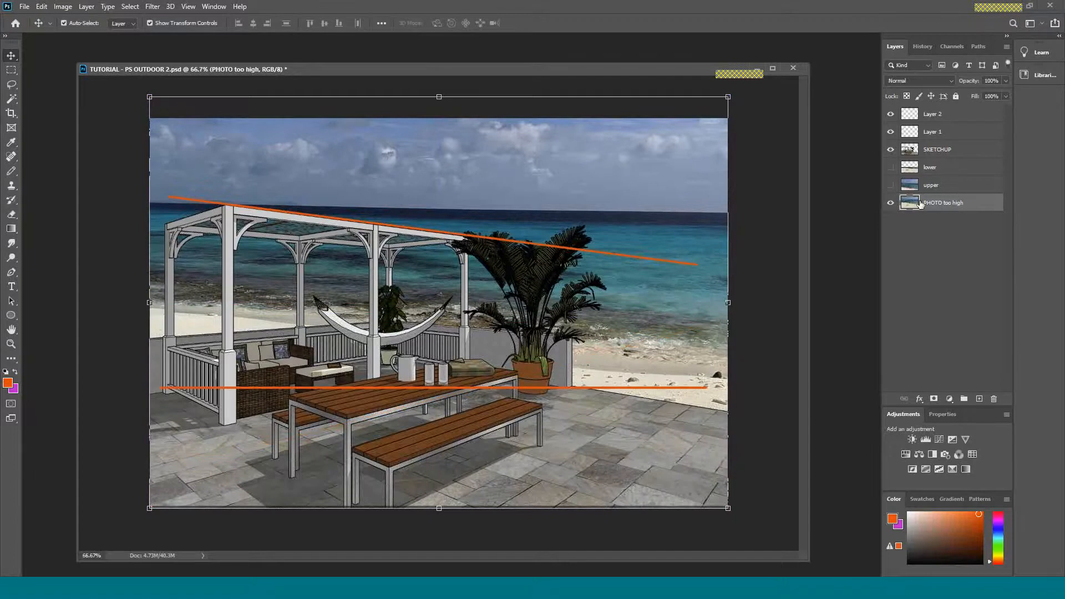
click(891, 205)
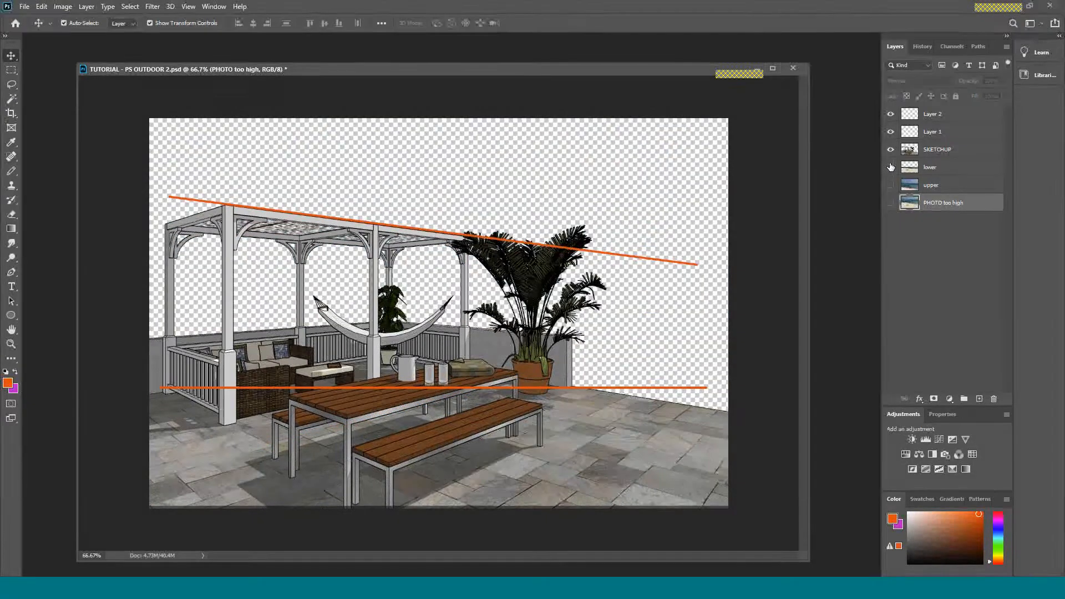
click(891, 168)
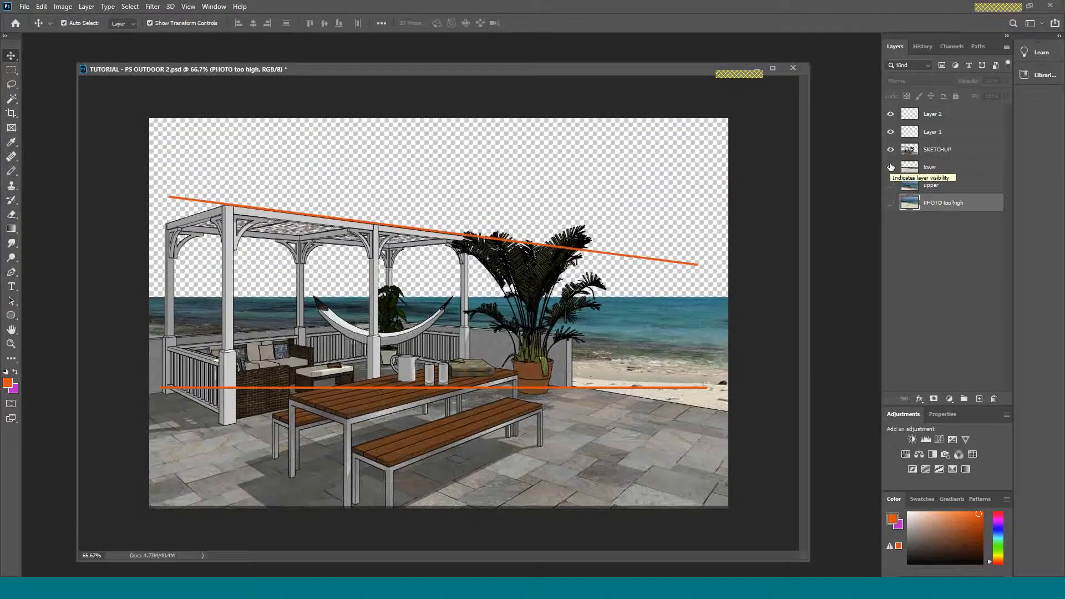
click(891, 167)
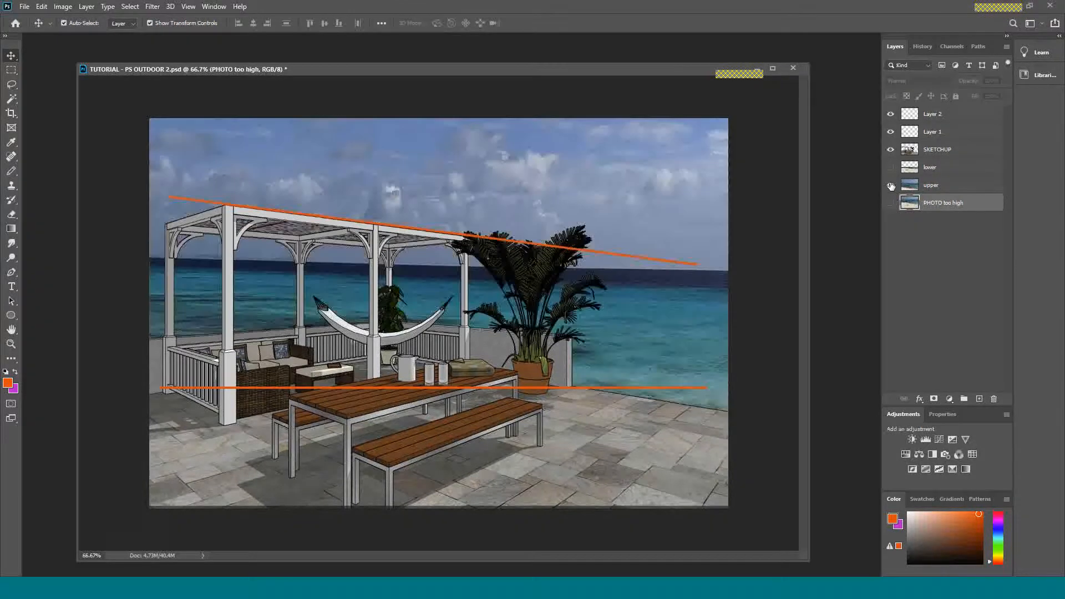
Step: Select the lower photo layer and leave the upper beach photo visible instead of the original
click(891, 185)
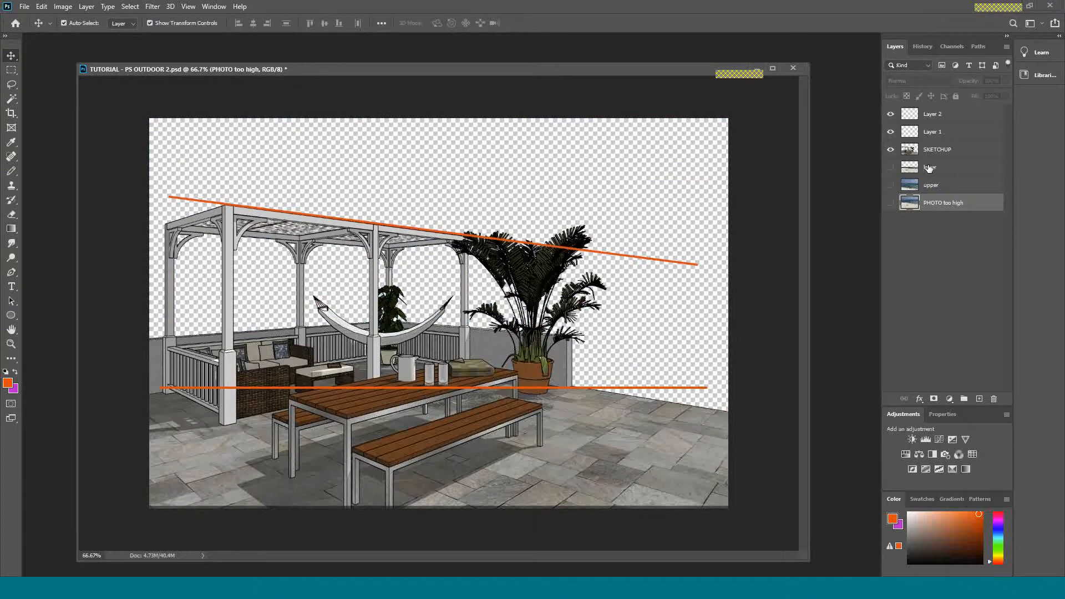
click(941, 168)
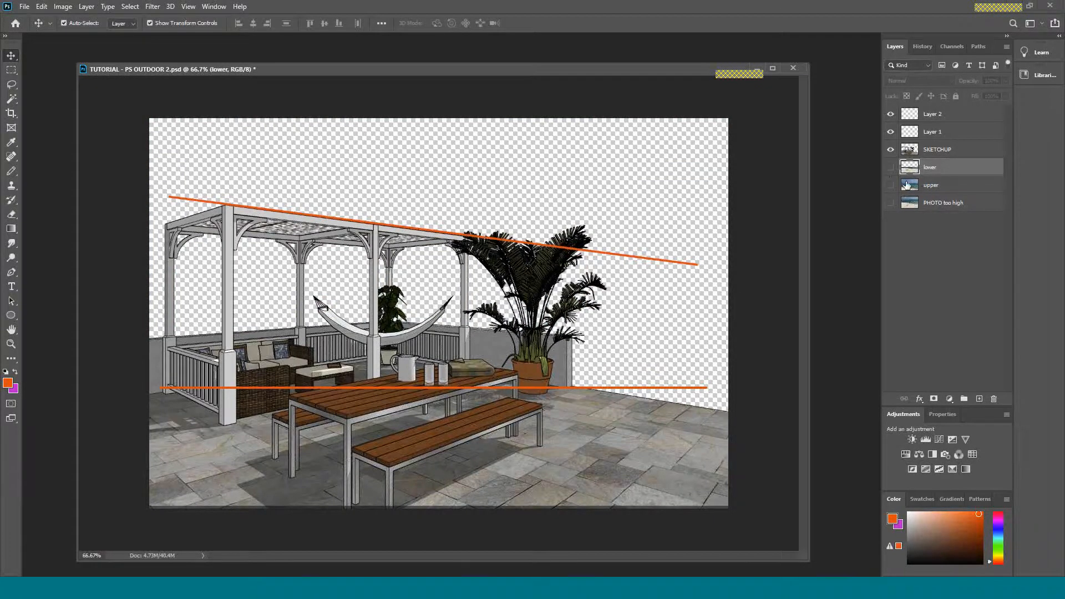
click(891, 185)
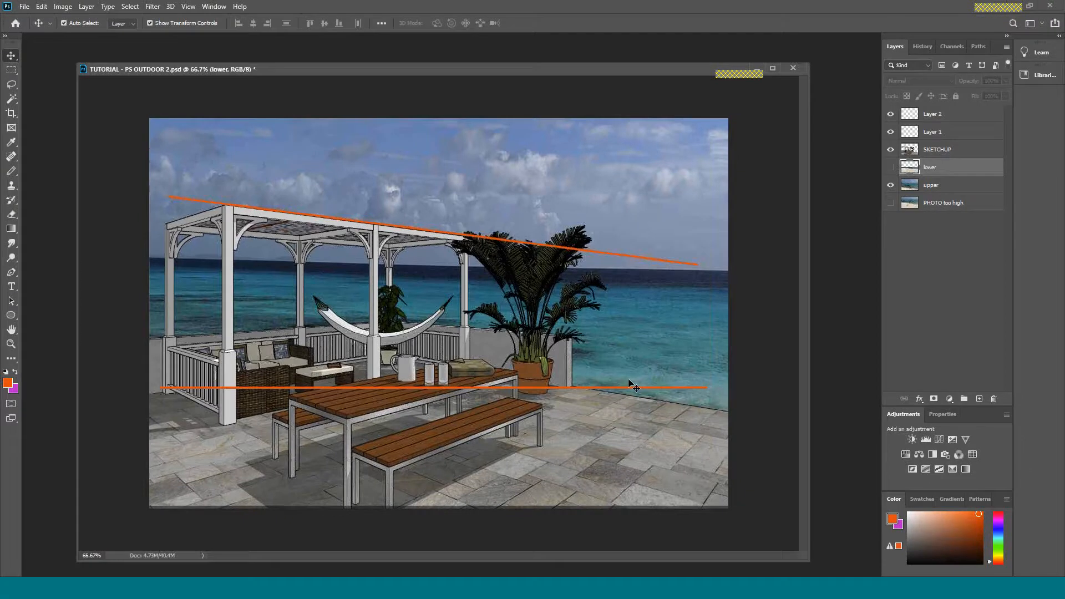
mouse_move(628, 343)
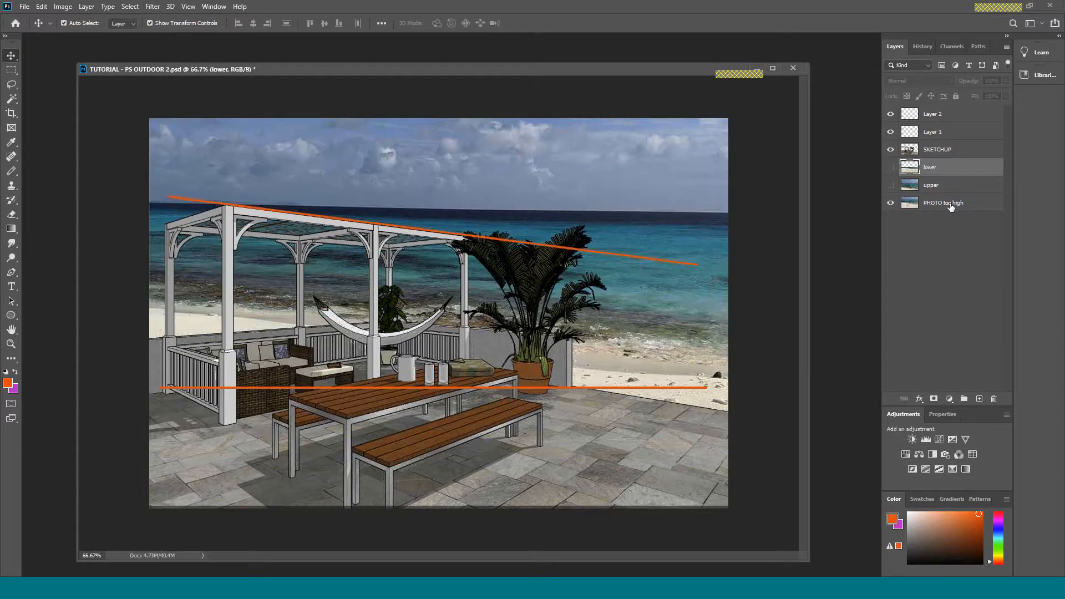
mouse_move(948, 207)
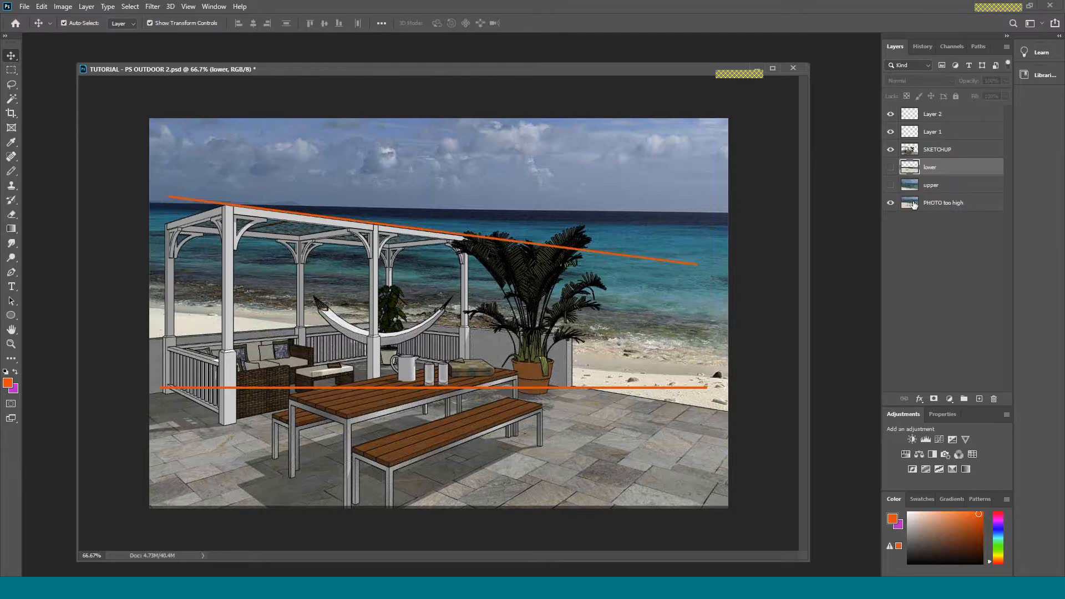
Step: Duplicate PHOTO too high and drag the copy down so its horizon drops behind the patio
click(890, 202)
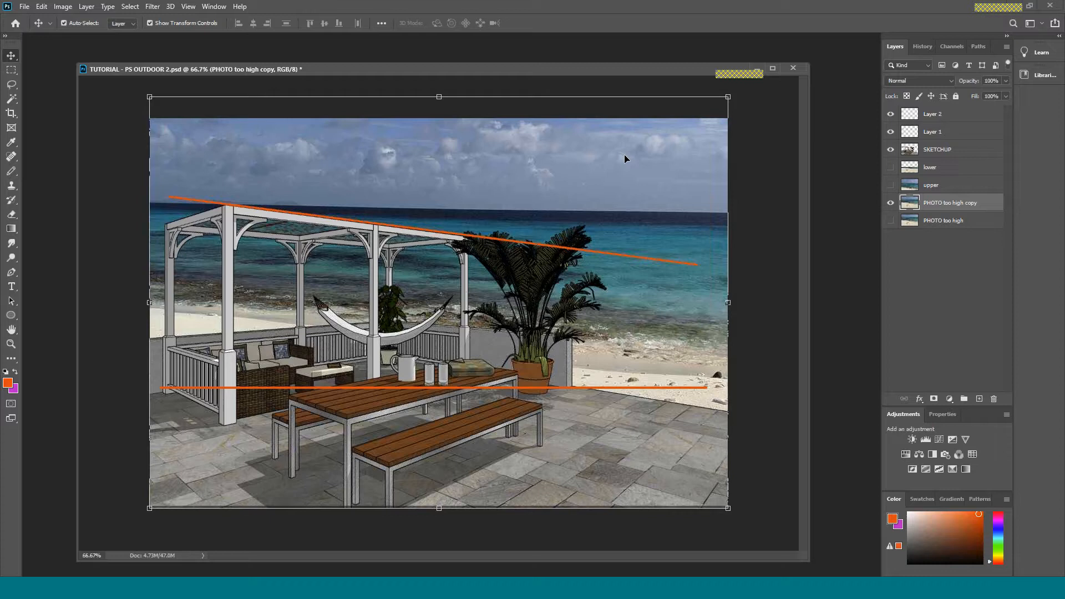
drag(624, 159, 621, 237)
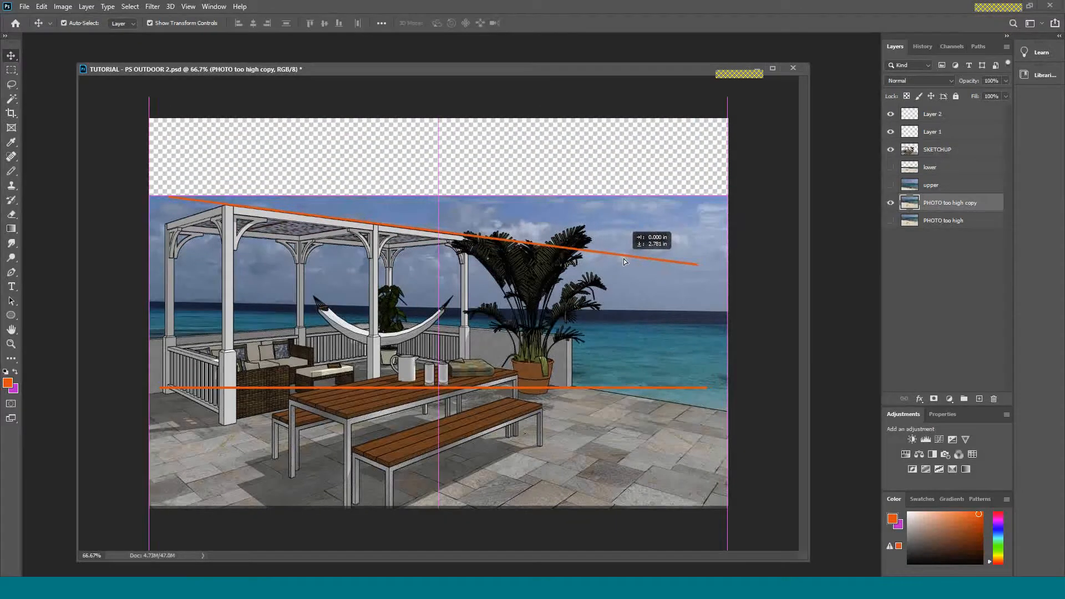
drag(625, 261, 626, 244)
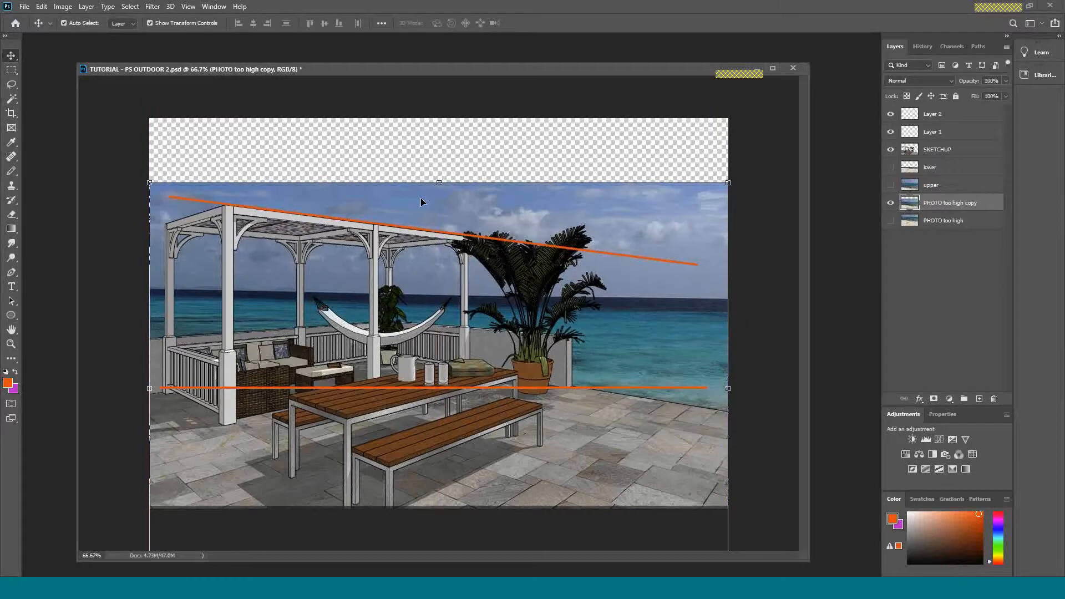
drag(439, 182, 439, 123)
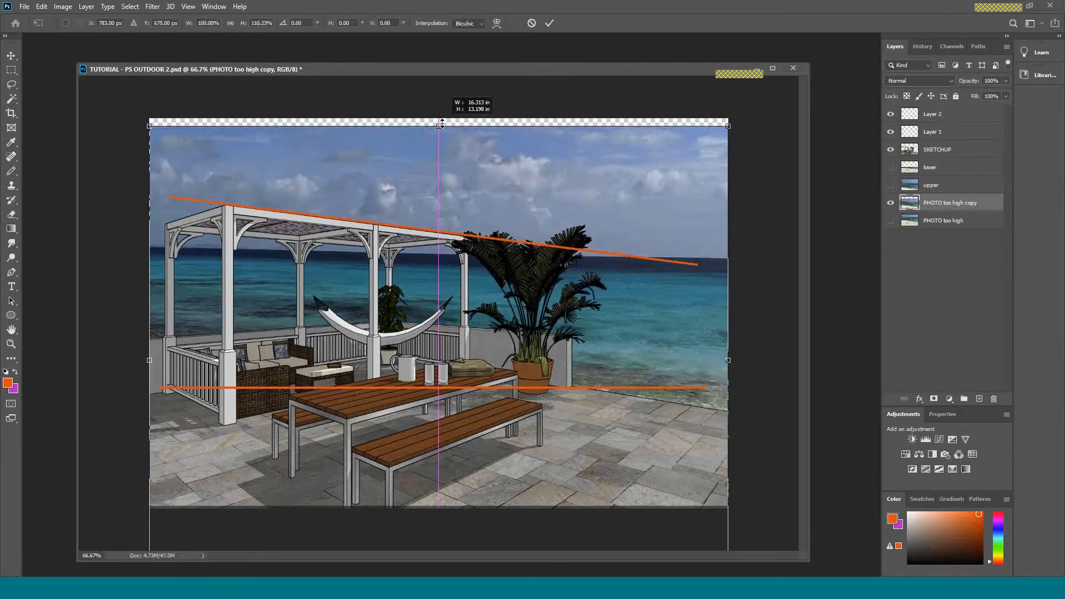
drag(441, 124, 440, 140)
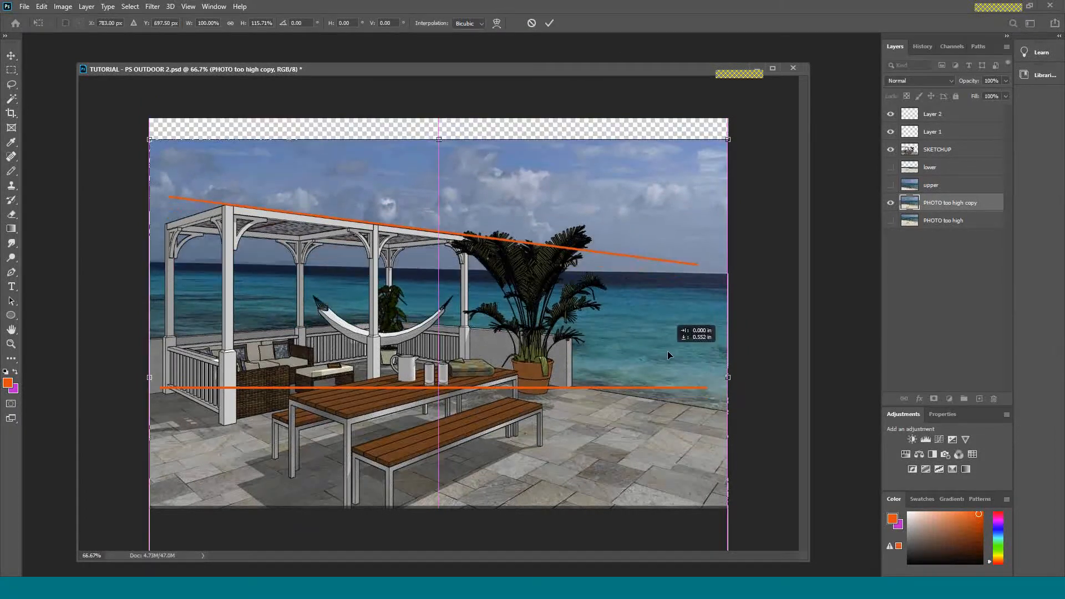
Step: Stretch the copy's top edge up to the canvas edge, making it taller to settle the lower horizon
drag(669, 355, 670, 376)
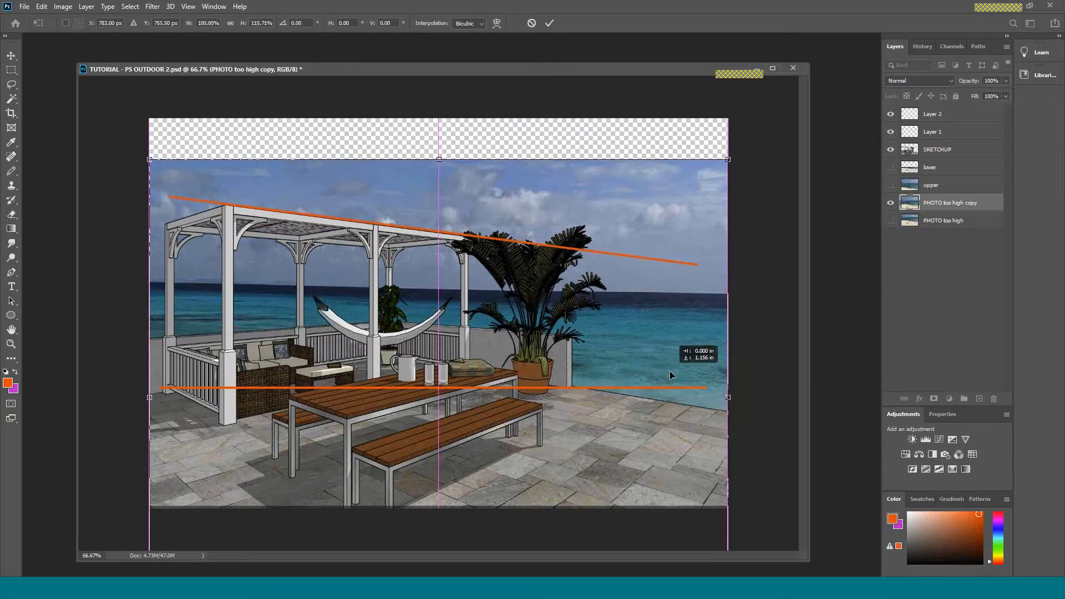
drag(438, 160, 439, 144)
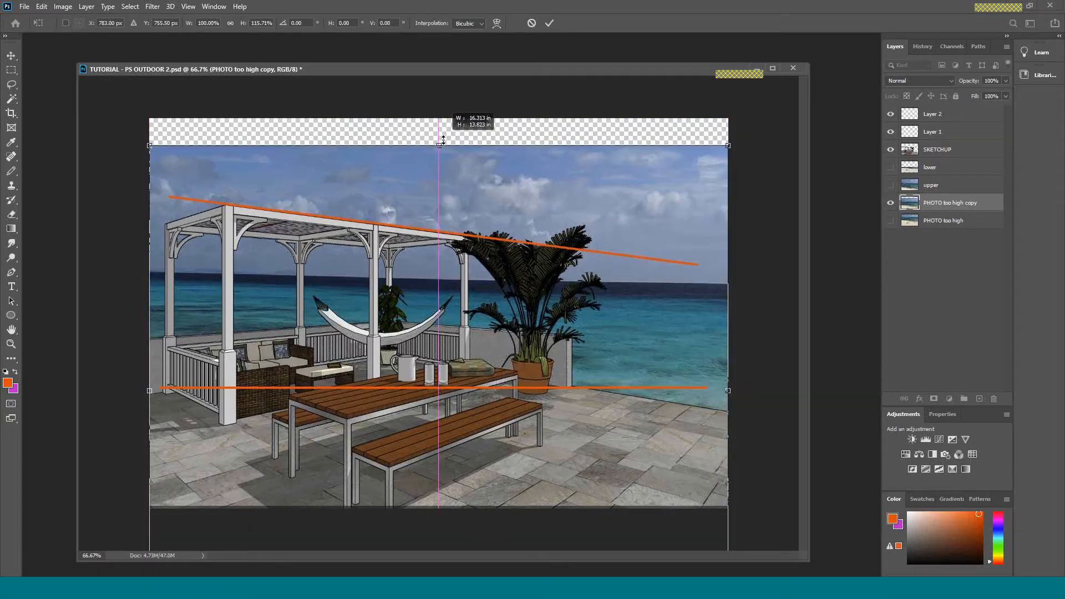
drag(441, 141, 439, 119)
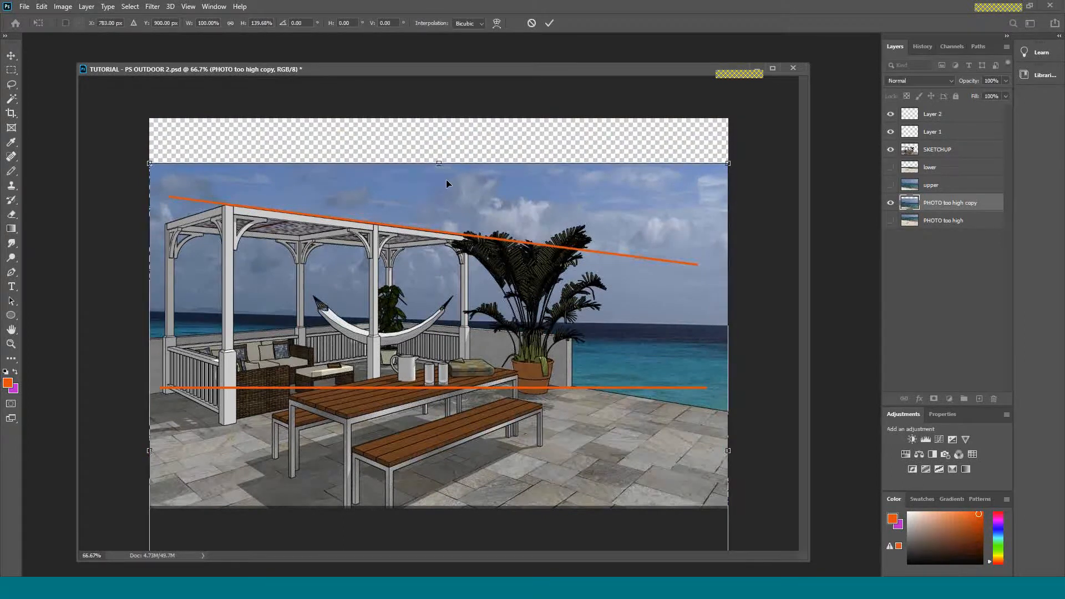
drag(439, 162, 439, 123)
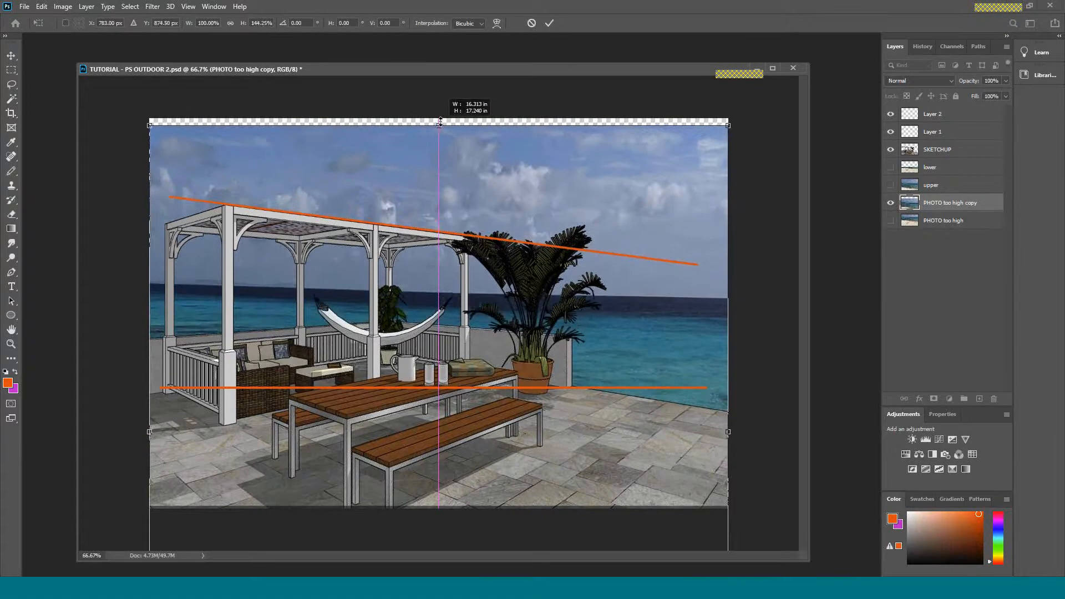
drag(439, 123, 440, 164)
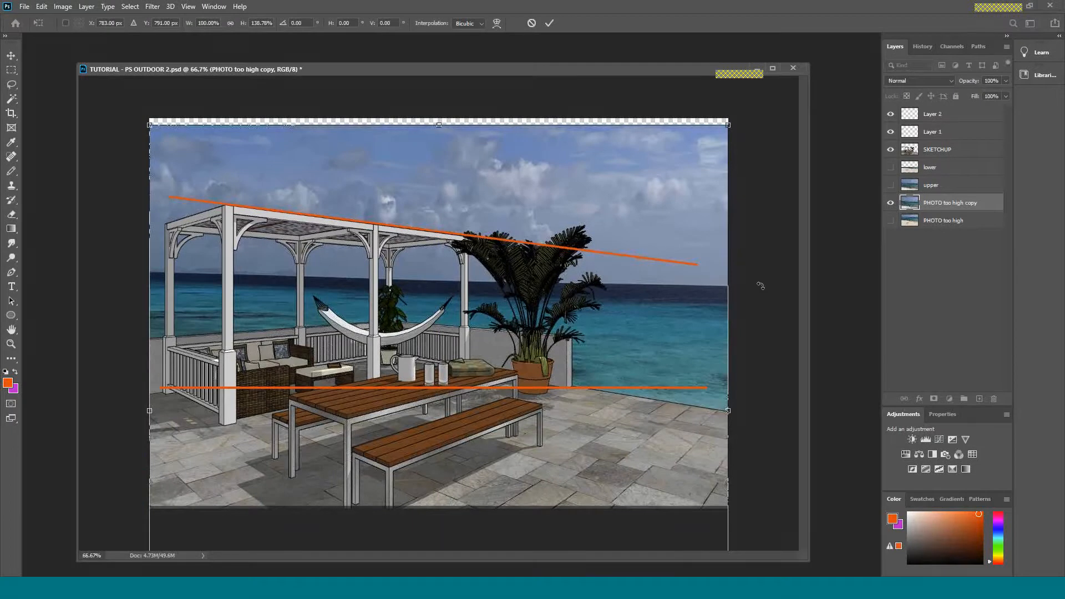
mouse_move(946, 115)
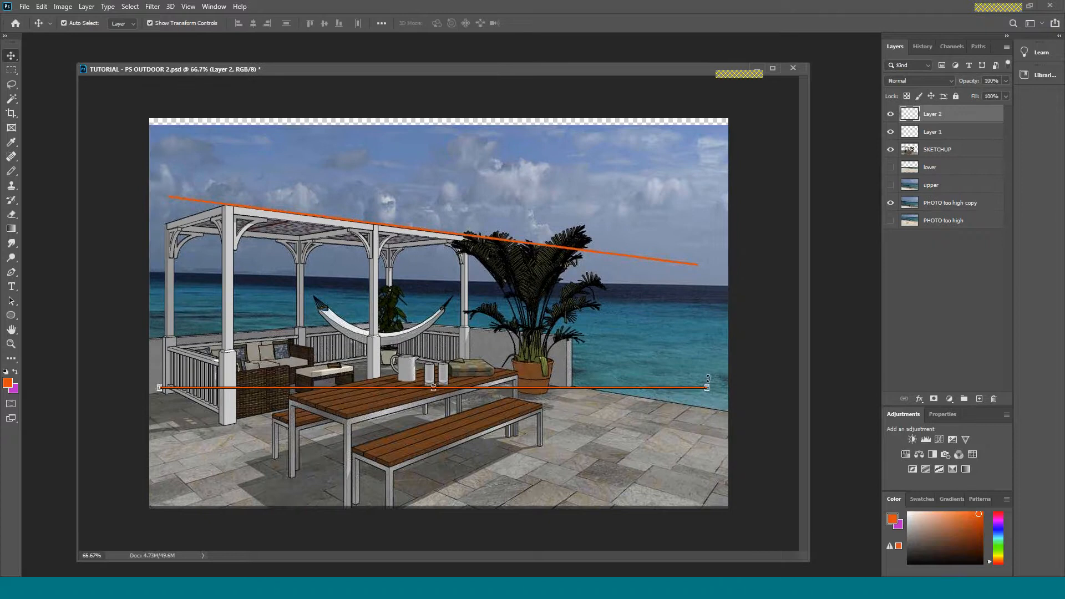
Step: Rotate Layer 2's orange line about -14° so it rises toward the sea and position it along the patio
drag(707, 387, 698, 320)
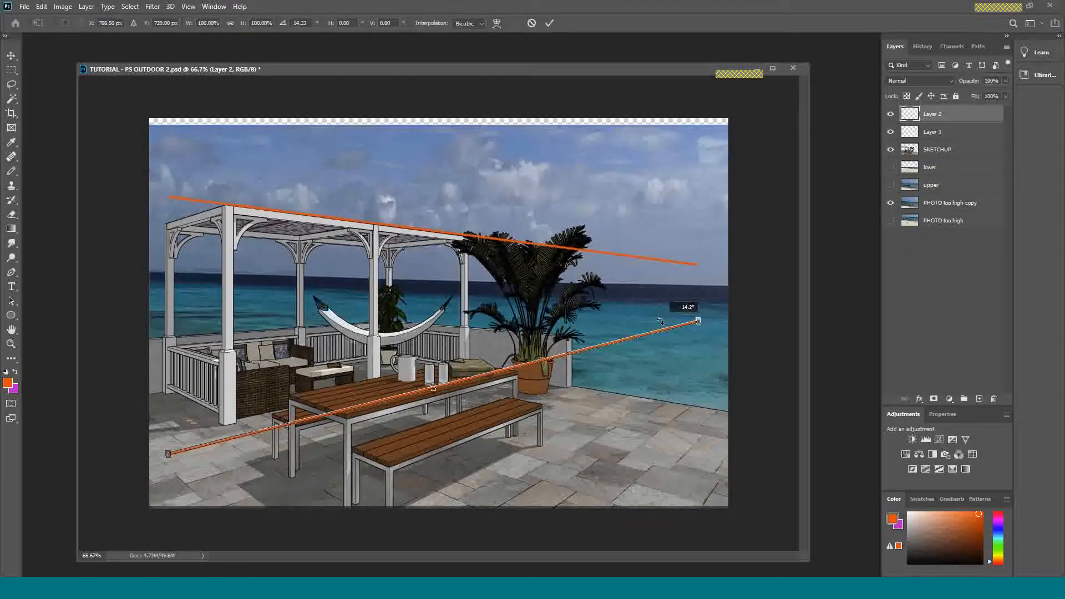
drag(698, 320, 698, 322)
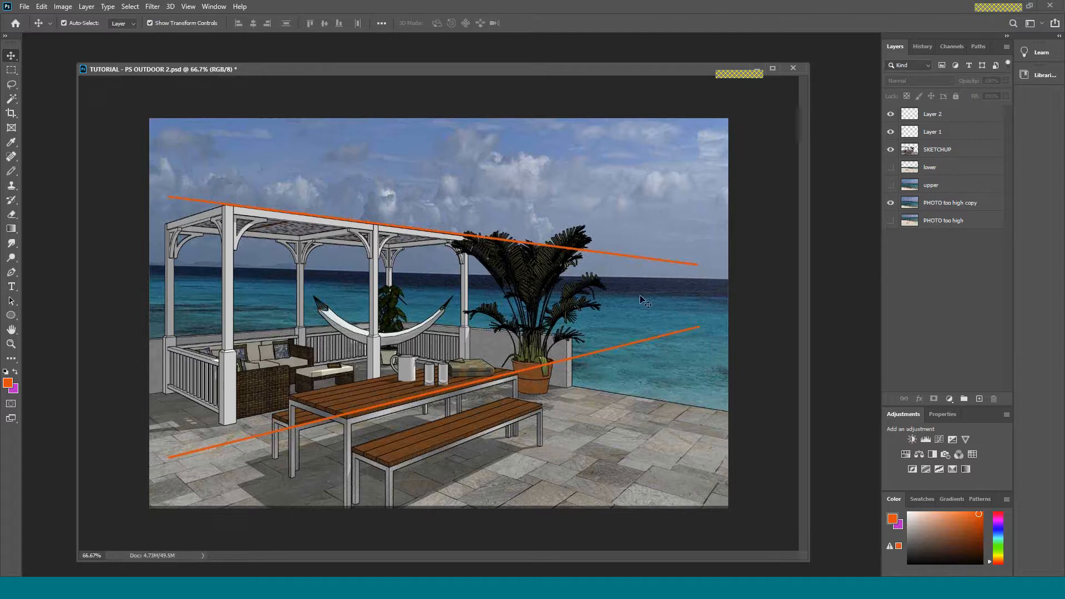
mouse_move(685, 343)
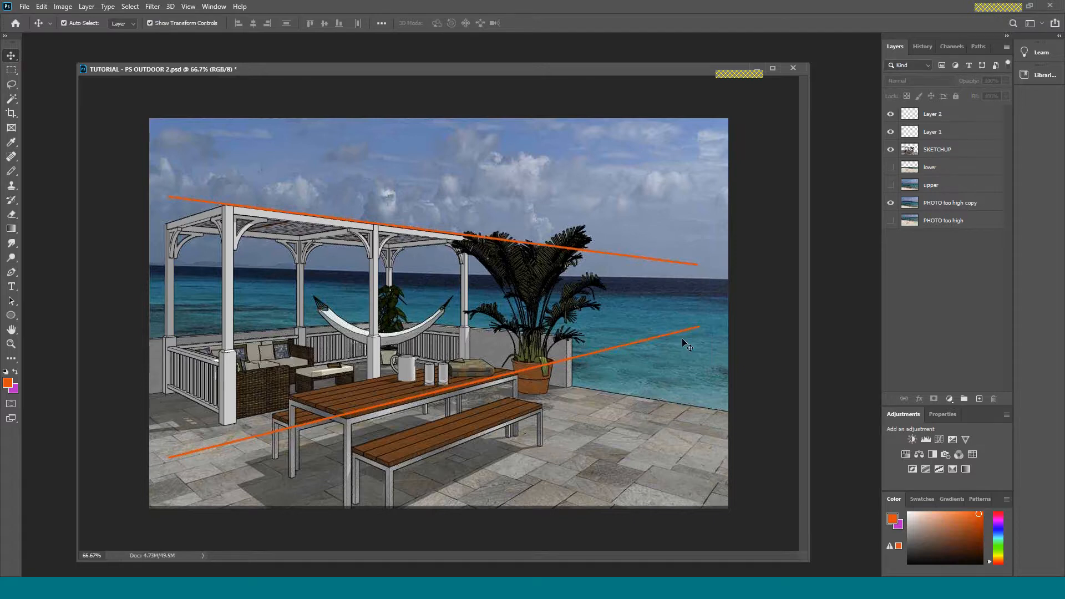
mouse_move(703, 333)
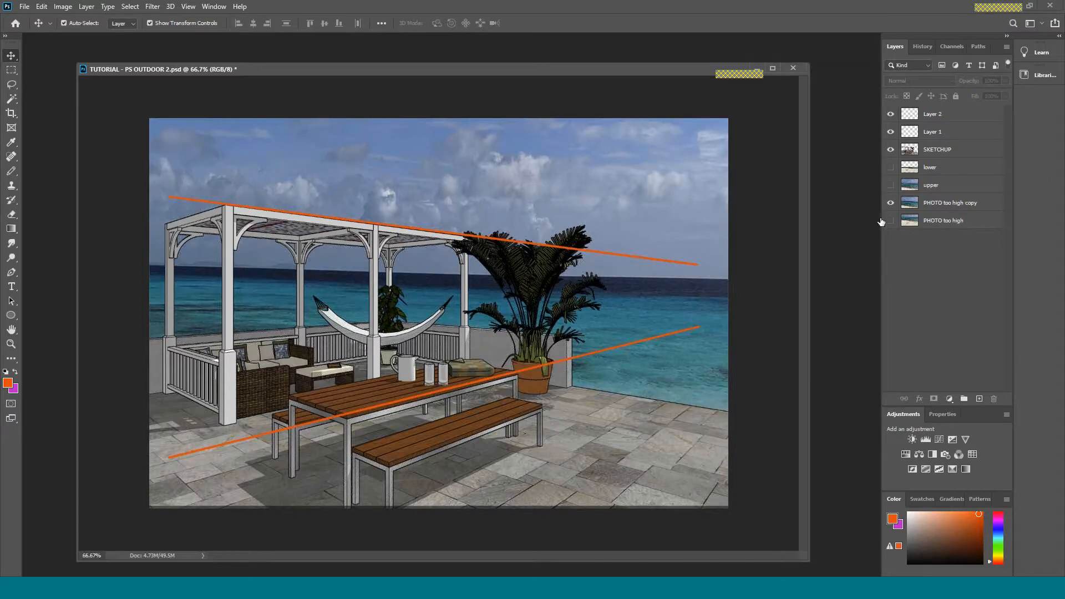
Step: Compare the lower photo, duplicate PHOTO too high and rename the first copy 'PHOTO upper copy'
click(891, 167)
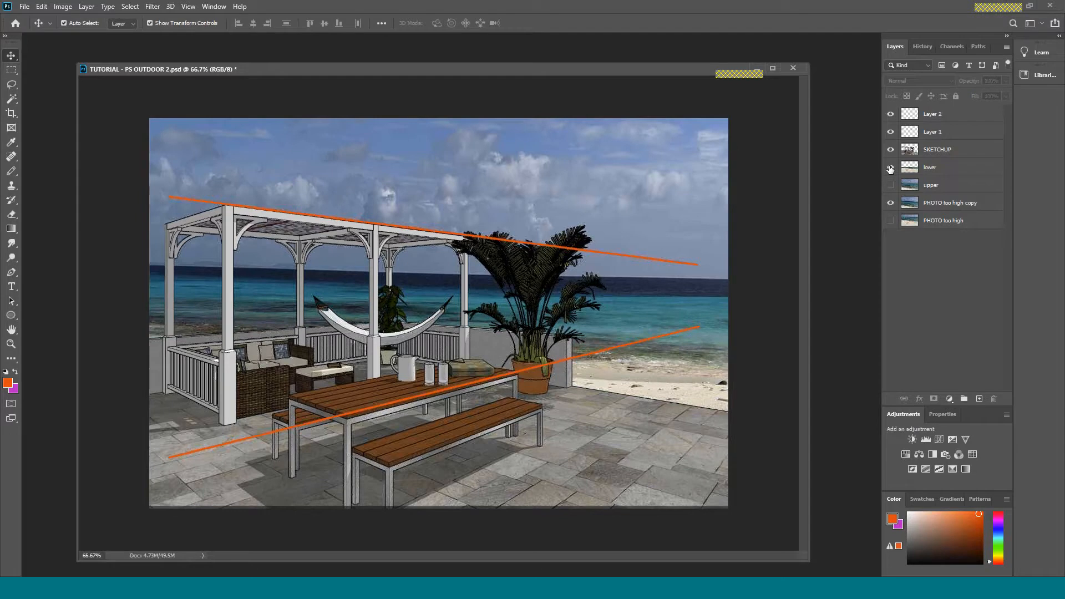
click(891, 168)
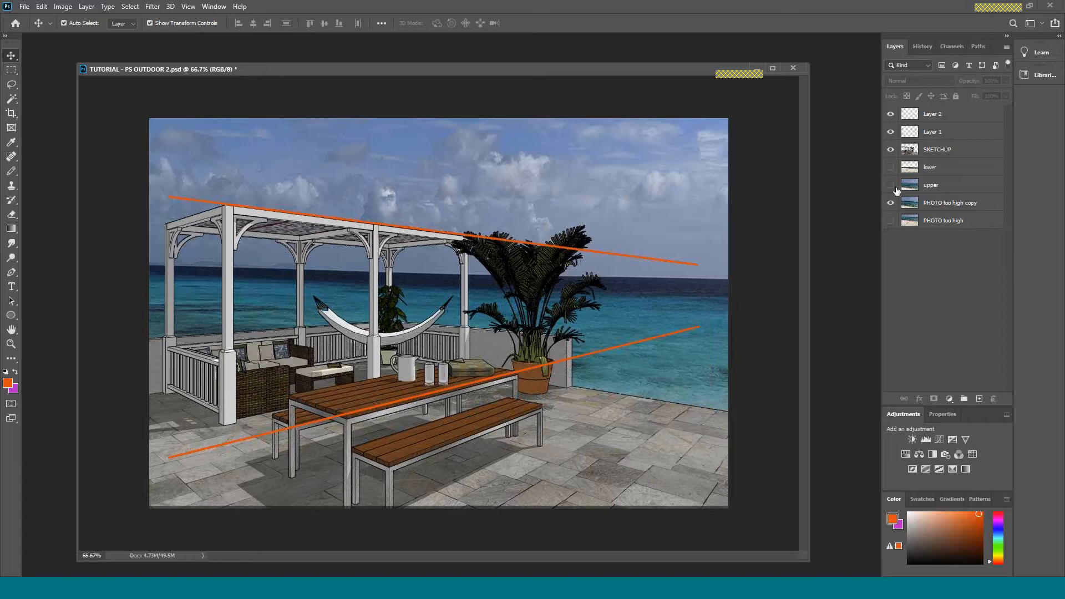
mouse_move(934, 221)
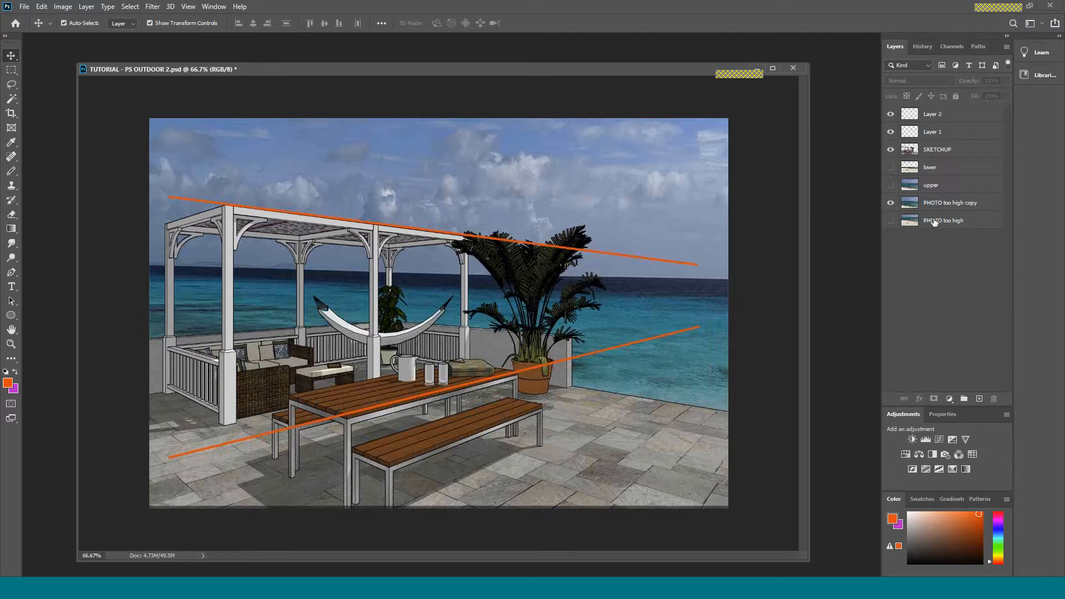
click(944, 220)
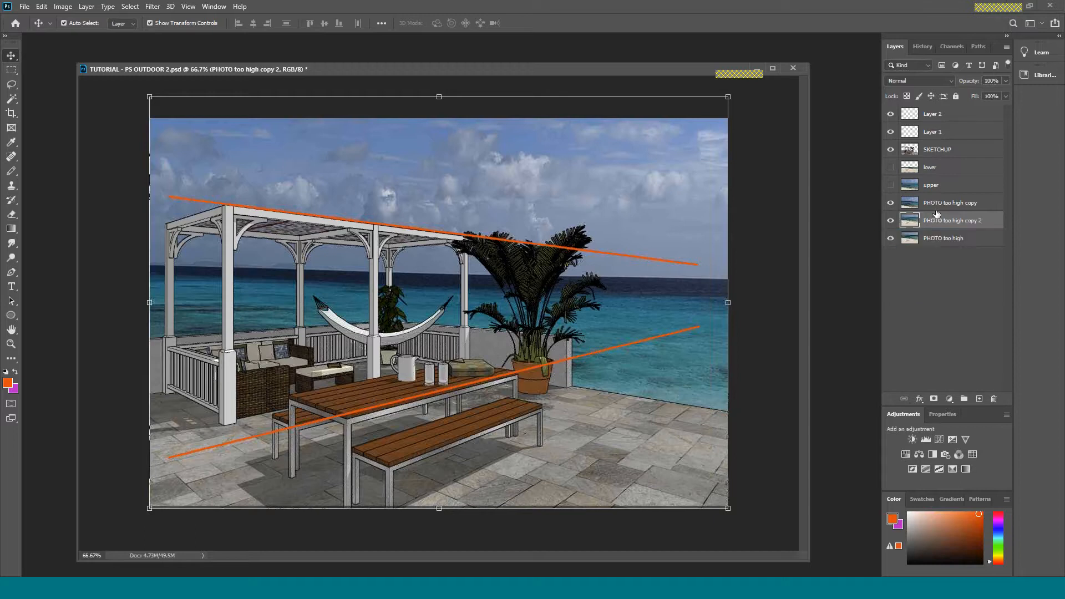
double_click(951, 202)
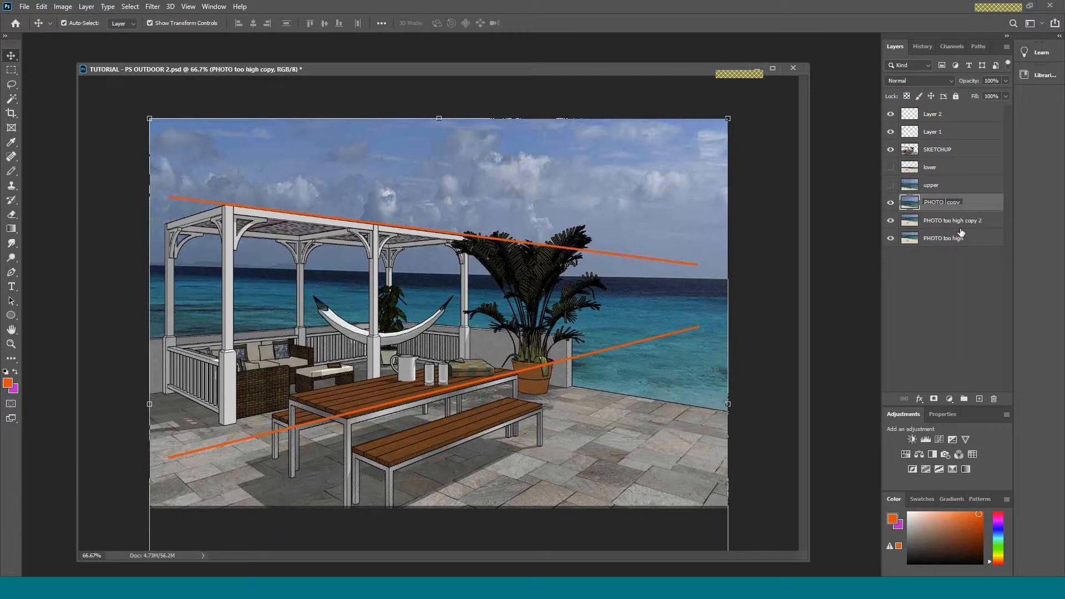
double_click(943, 202)
text(upper )
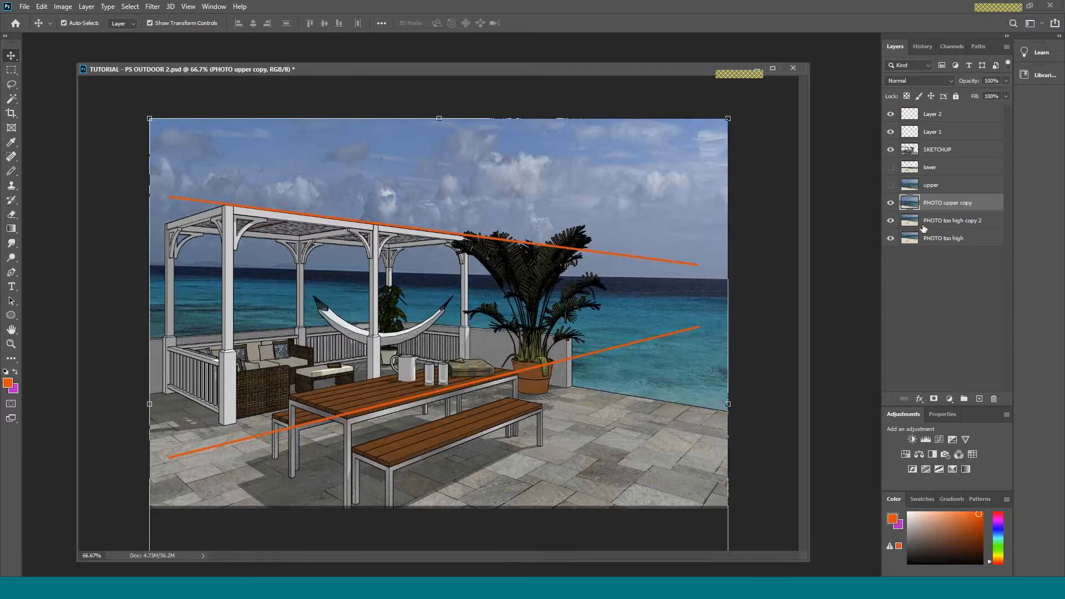
Step: Rename the second copy 'PHOTO lower copy 2' and hide the original PHOTO too high layer
click(951, 220)
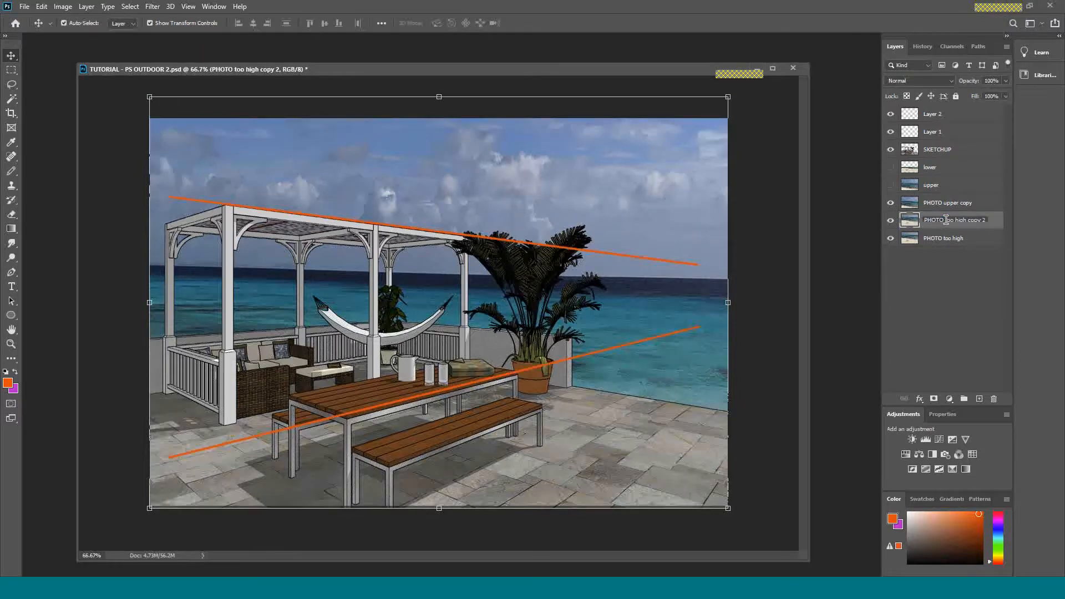
double_click(944, 219)
text(lower)
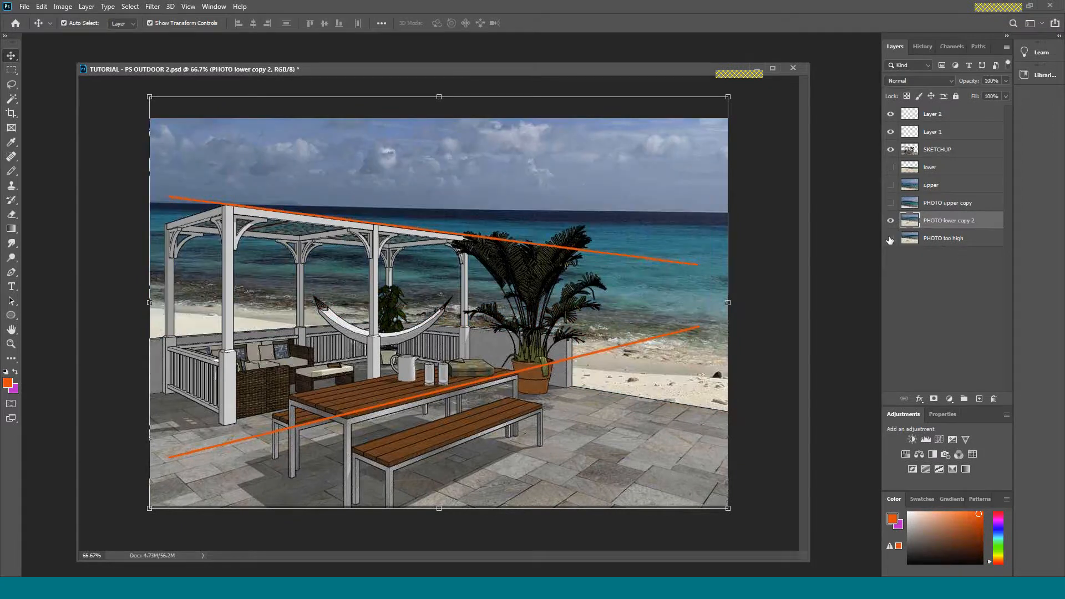
click(891, 238)
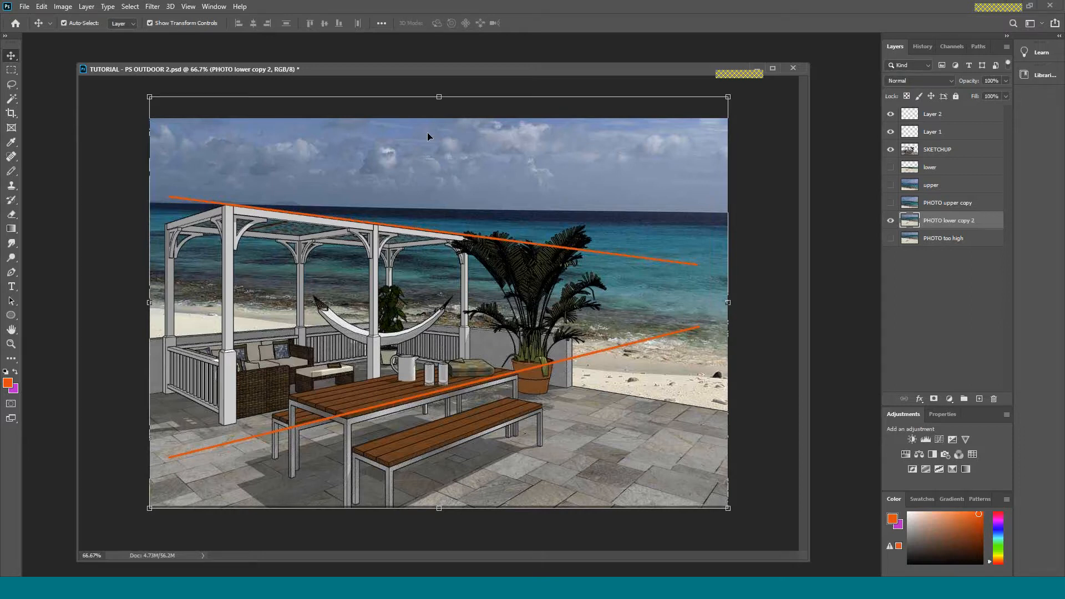
mouse_move(461, 191)
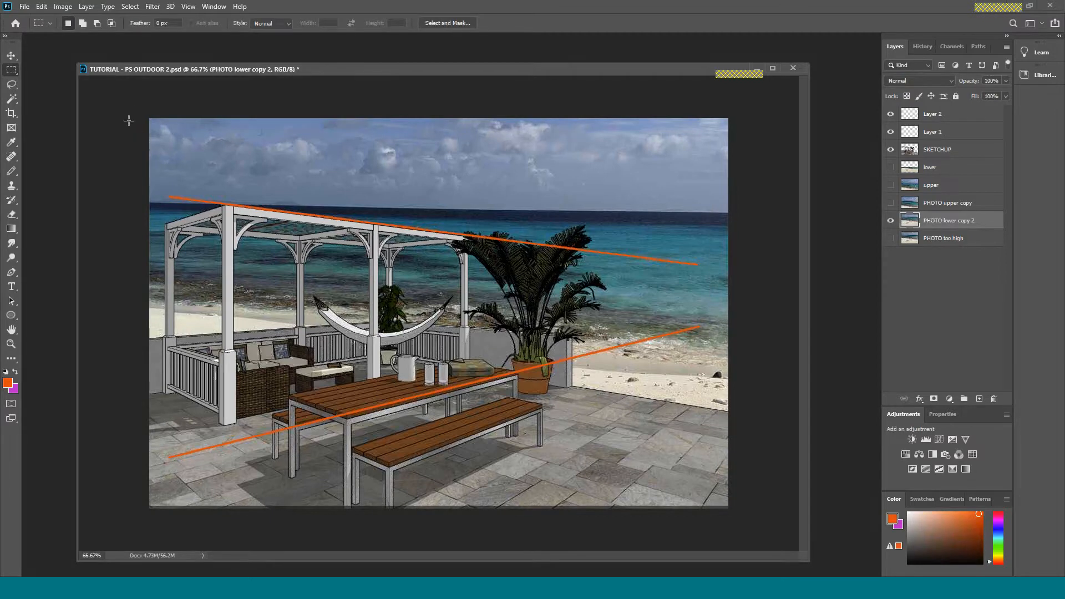
Step: Marquee-select and delete the sky strip from PHOTO lower copy 2, then show PHOTO upper copy
drag(150, 116, 739, 264)
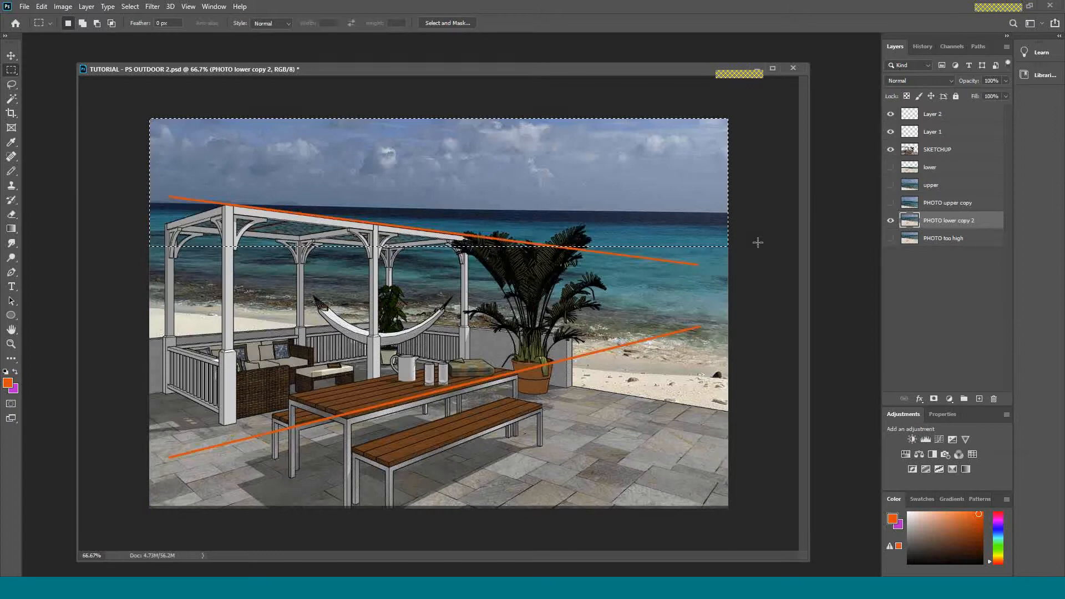
key(Delete)
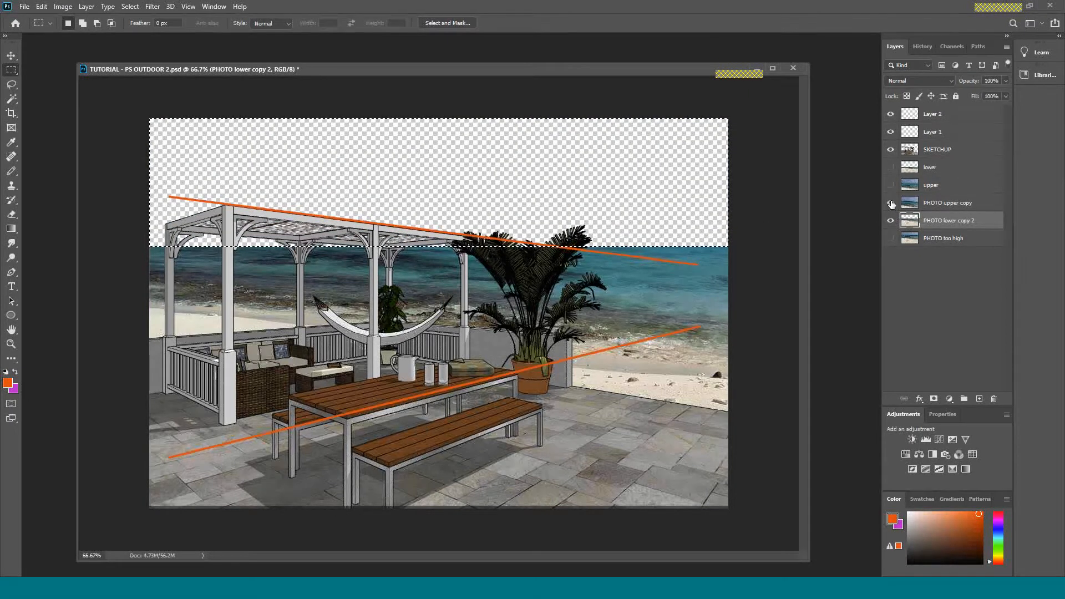
click(891, 202)
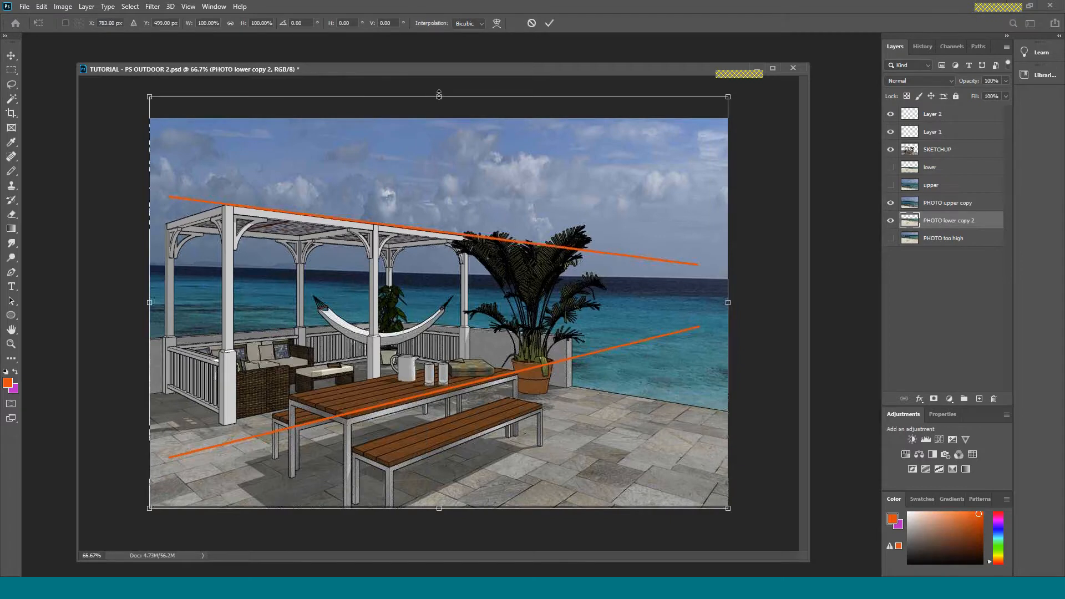
Step: Drag PHOTO lower copy 2's top handle down to shorten it beneath the upper copy's sky
drag(438, 95, 438, 146)
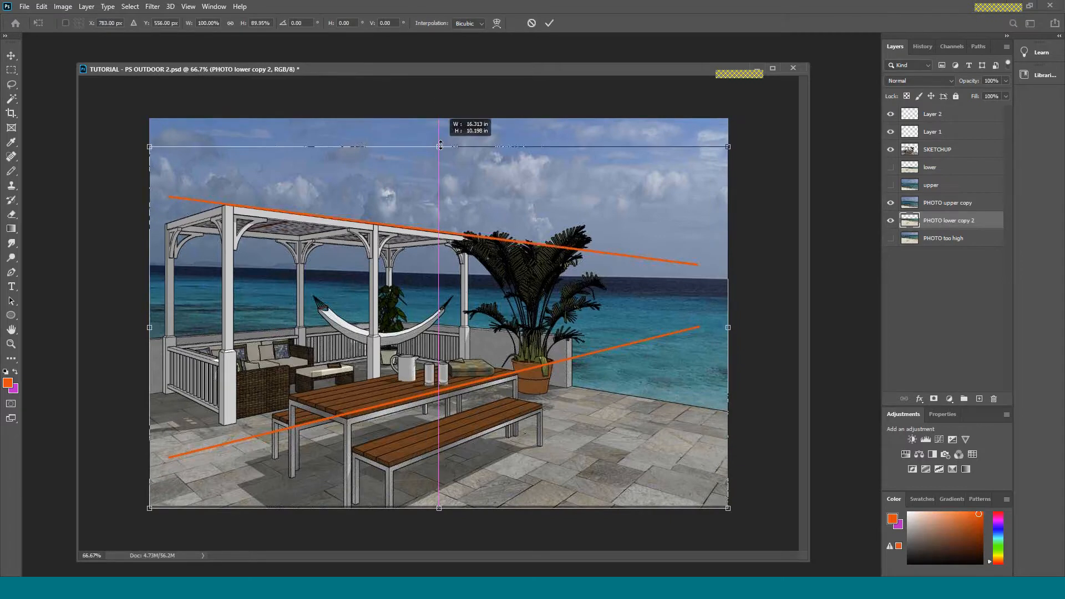
drag(439, 148, 439, 150)
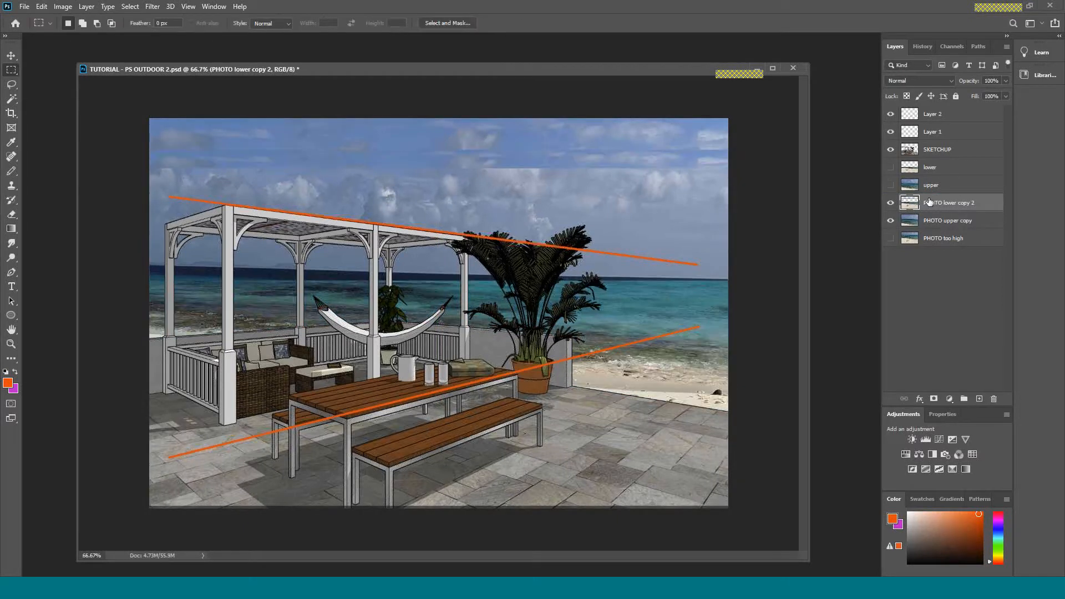
click(891, 202)
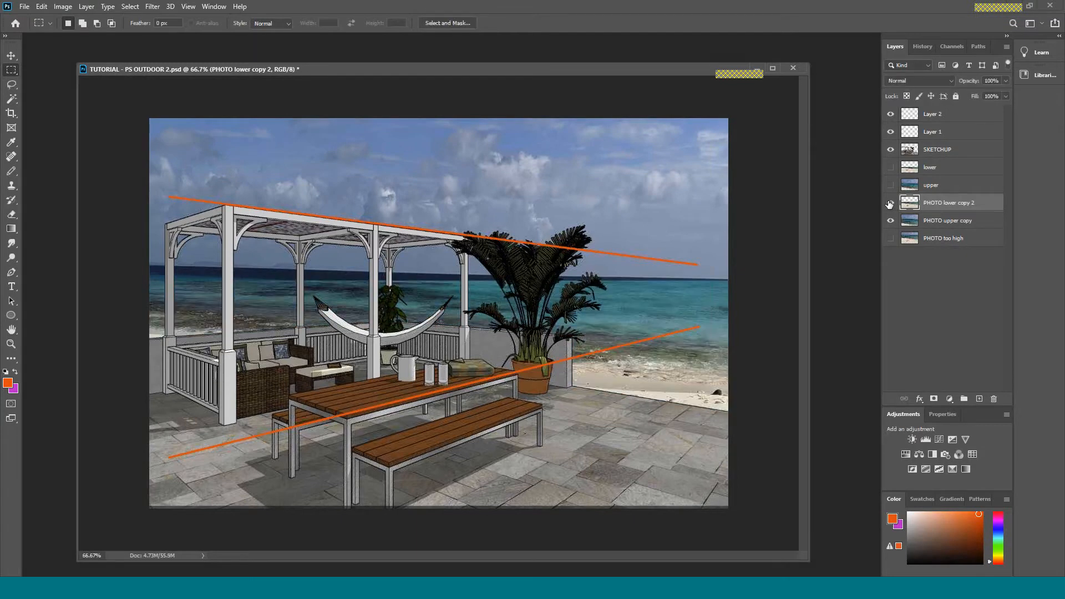
mouse_move(890, 204)
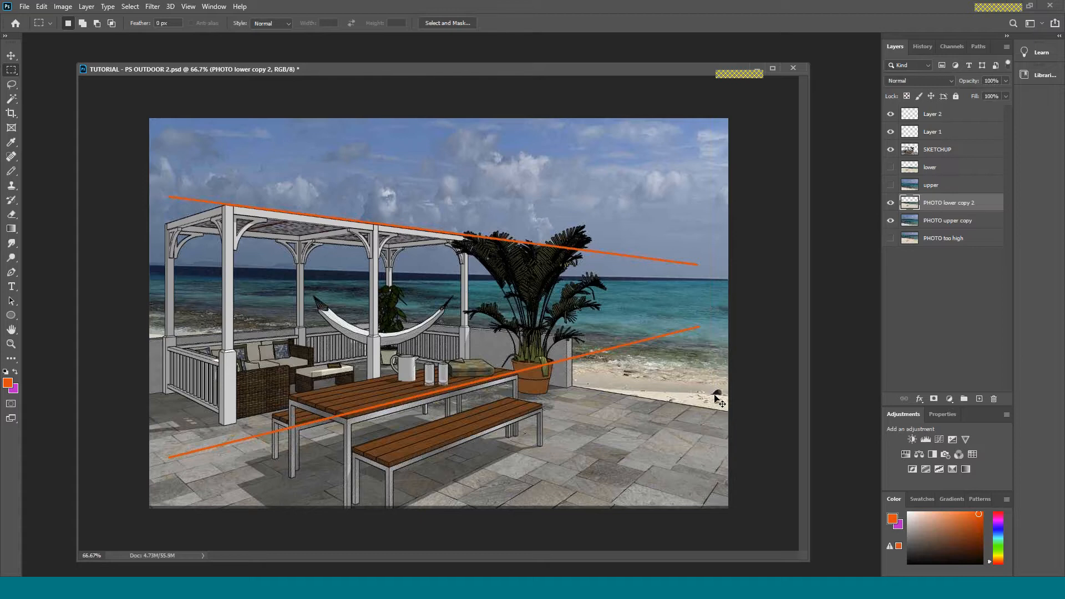
Step: Free Transform PHOTO lower copy 2, raising its bottom edge to about 80% height
key(ctrl+t)
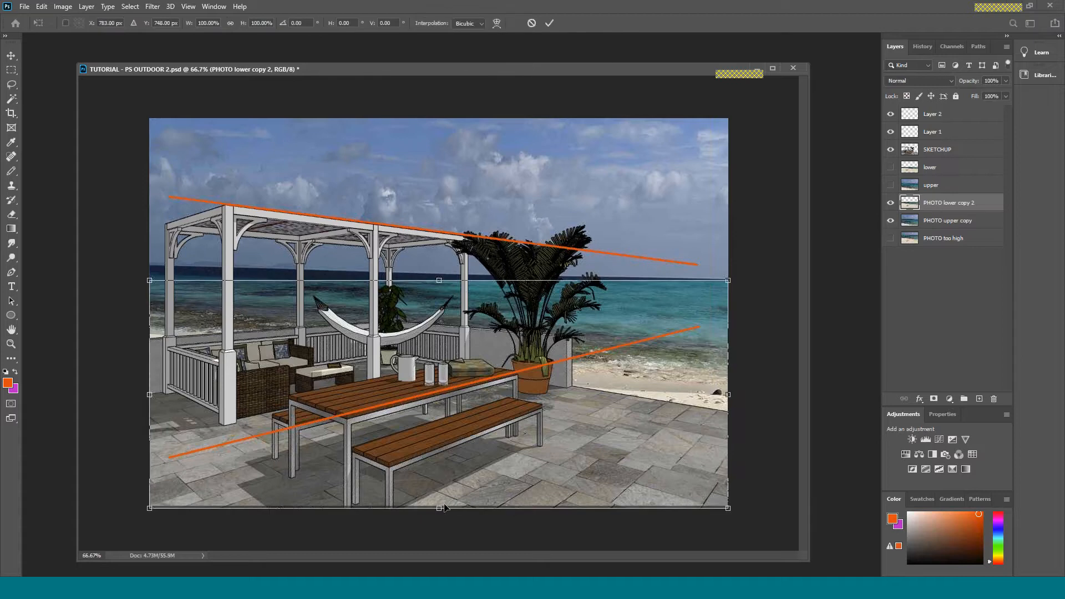
drag(439, 508, 439, 463)
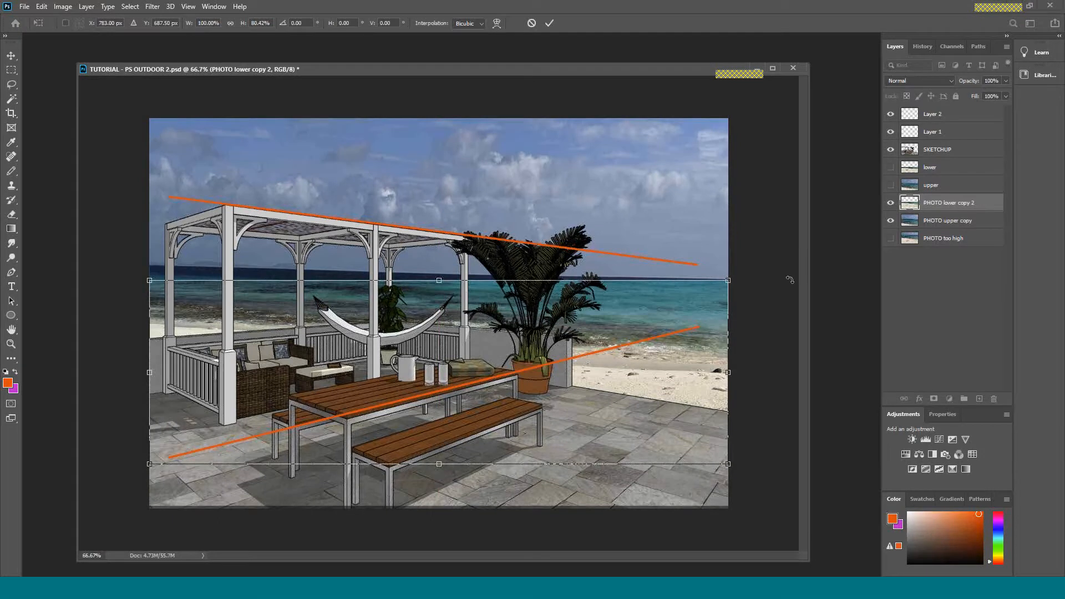
mouse_move(662, 293)
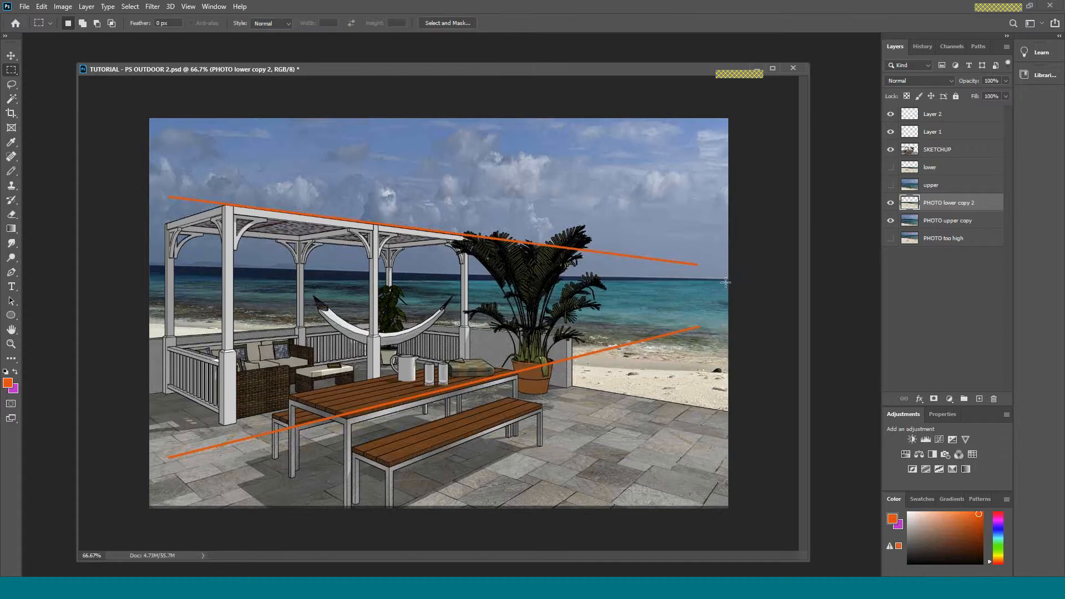
mouse_move(320, 235)
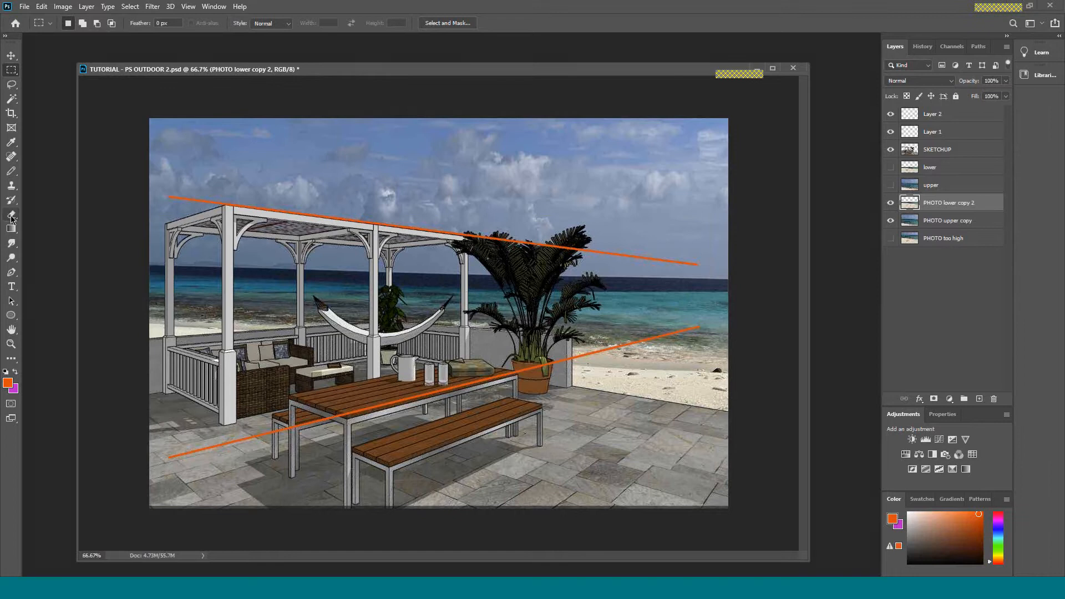
Step: Erase PHOTO lower copy 2 along the horizon at 49% opacity with a soft brush to blend the seam
click(12, 214)
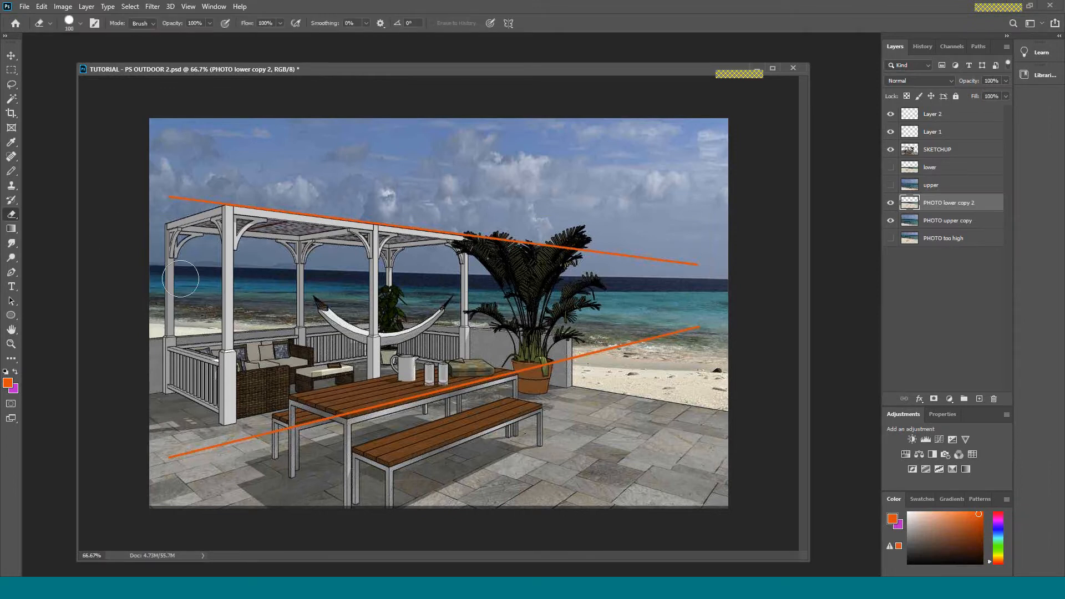
mouse_move(353, 282)
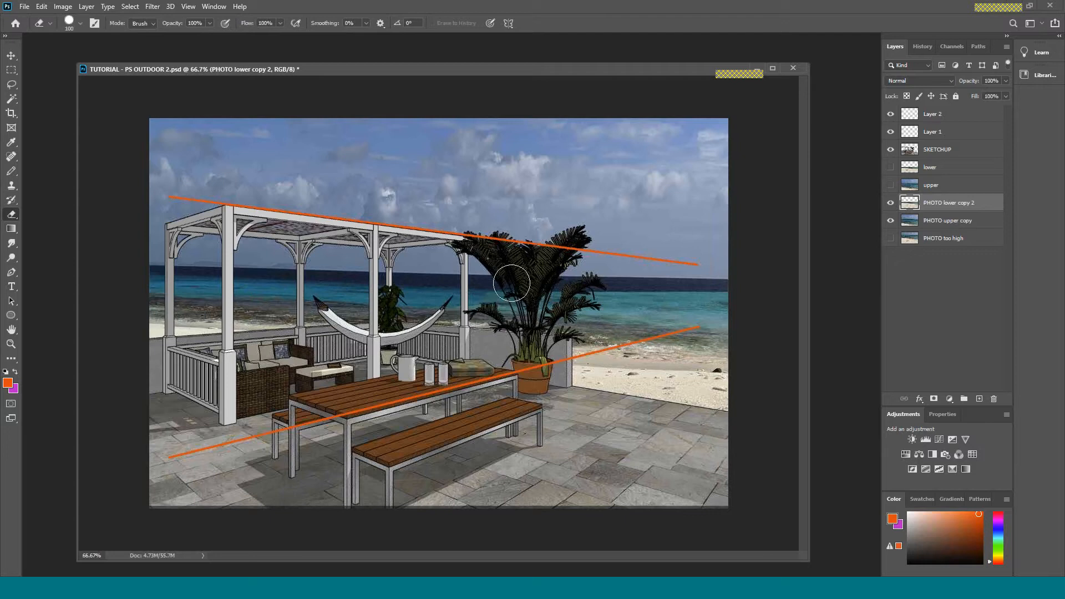
drag(510, 283, 659, 290)
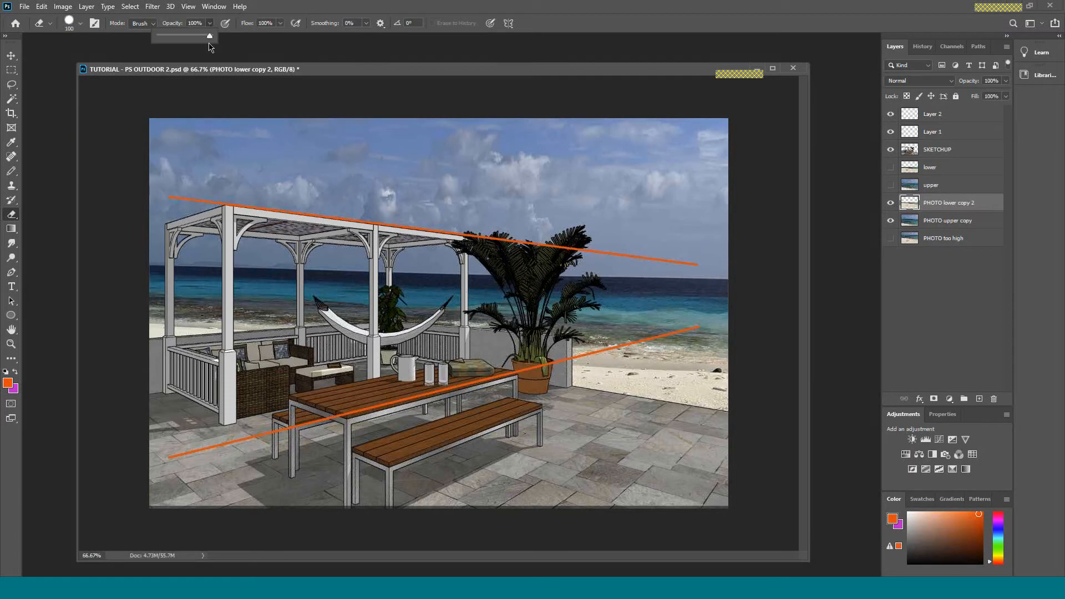
drag(211, 36, 183, 35)
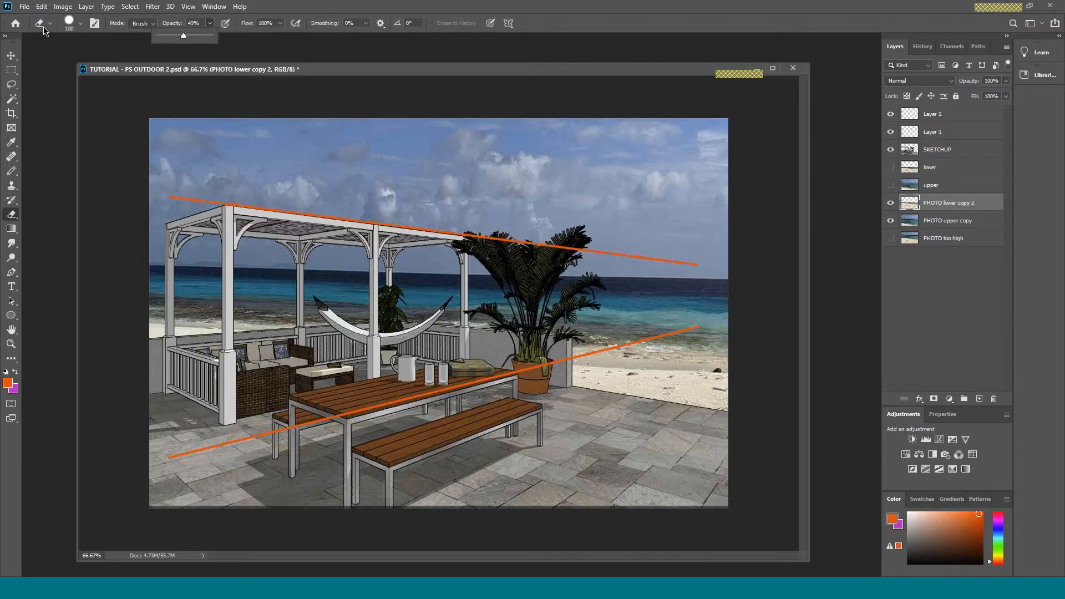
click(50, 23)
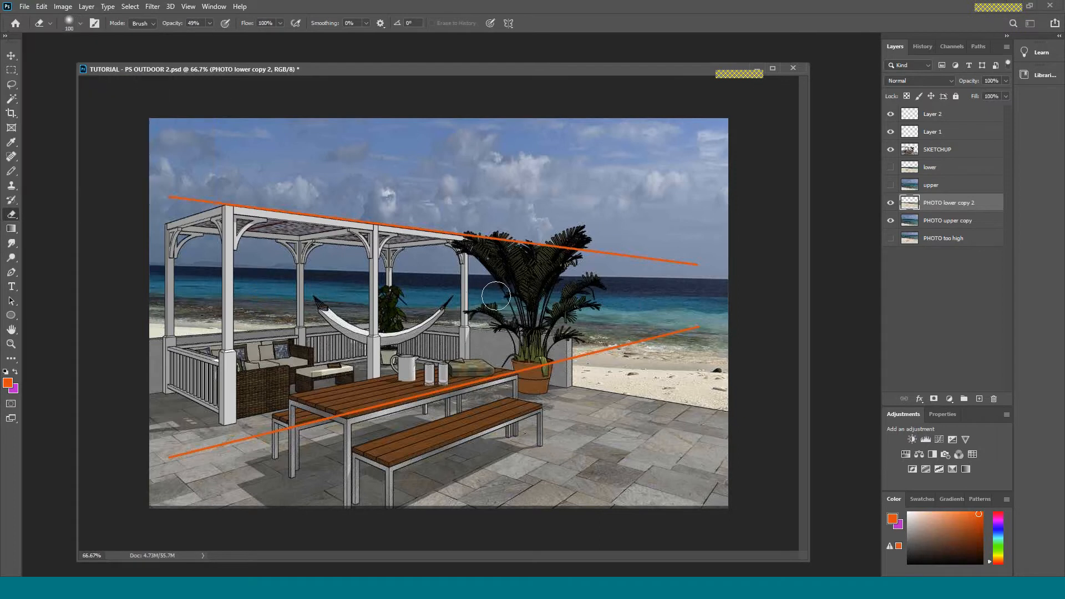
drag(495, 296, 673, 304)
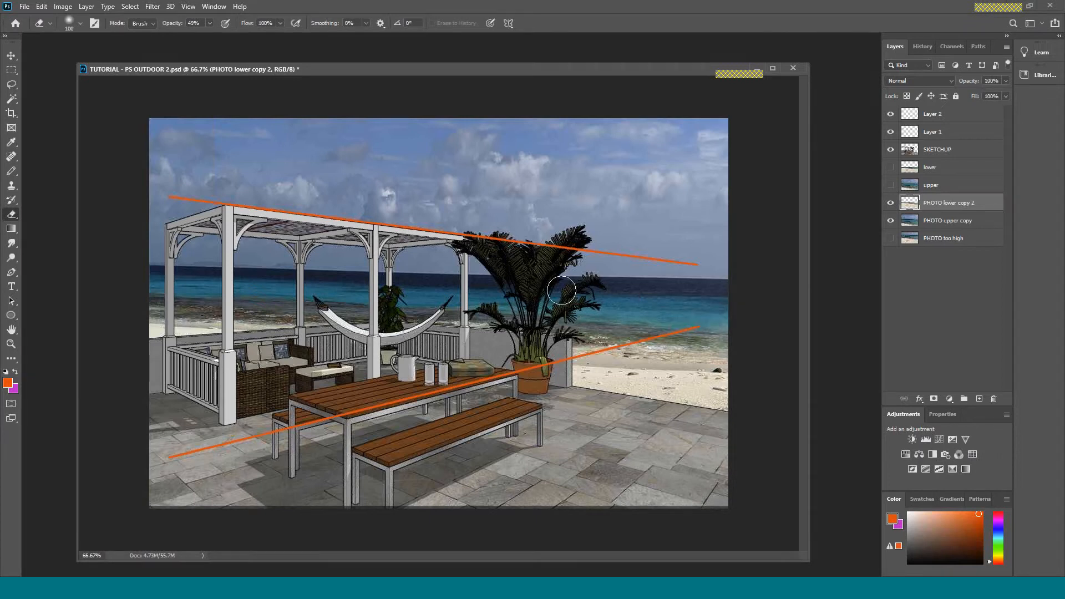
mouse_move(798, 343)
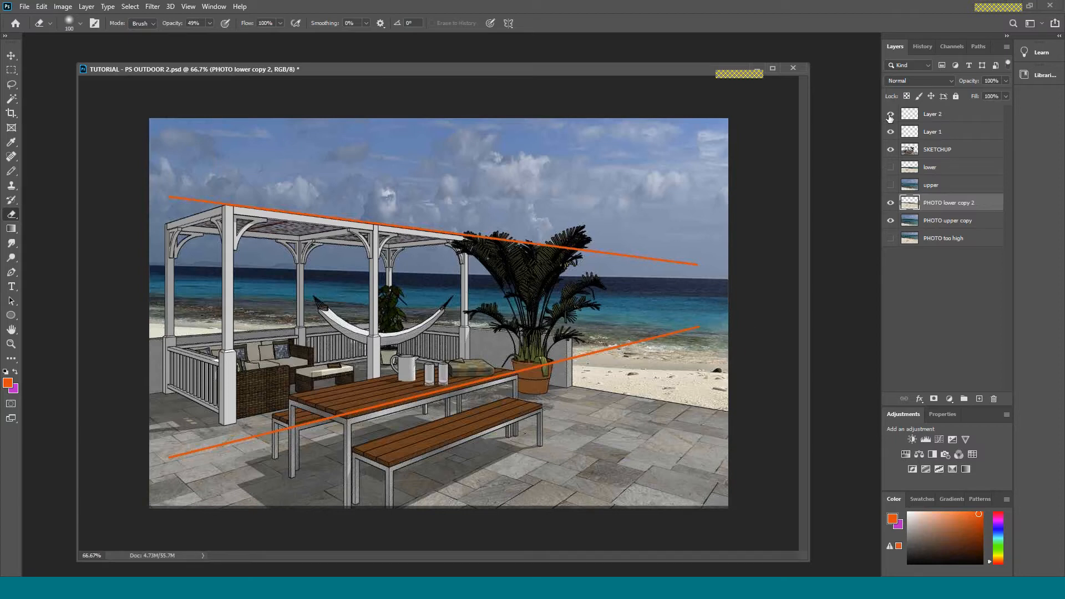
Step: Delete the orange guide layers, then link PHOTO lower copy 2 with PHOTO upper copy
click(891, 114)
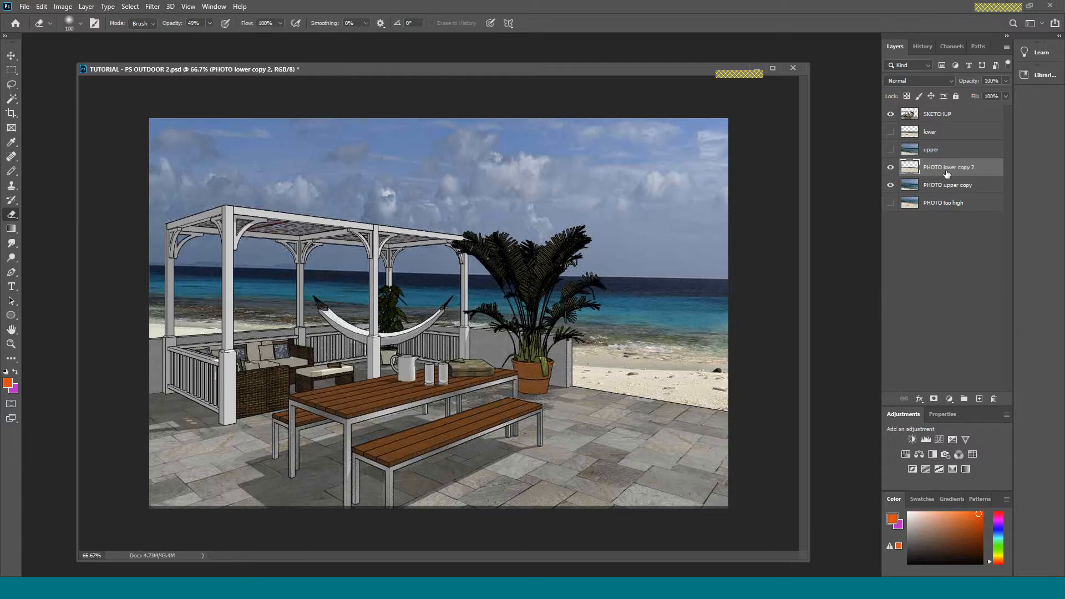
click(946, 185)
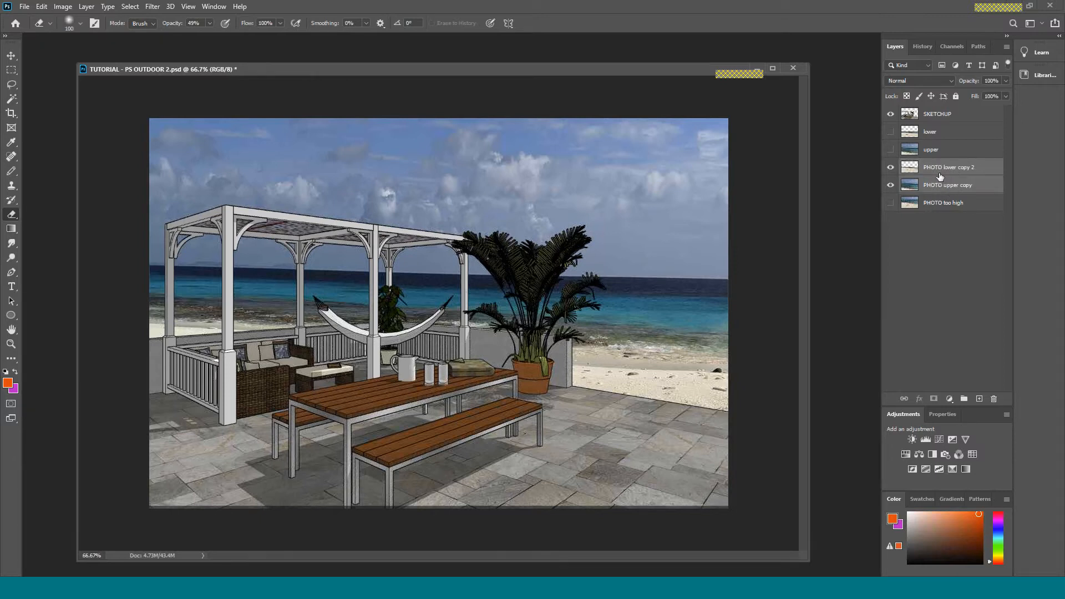
click(949, 166)
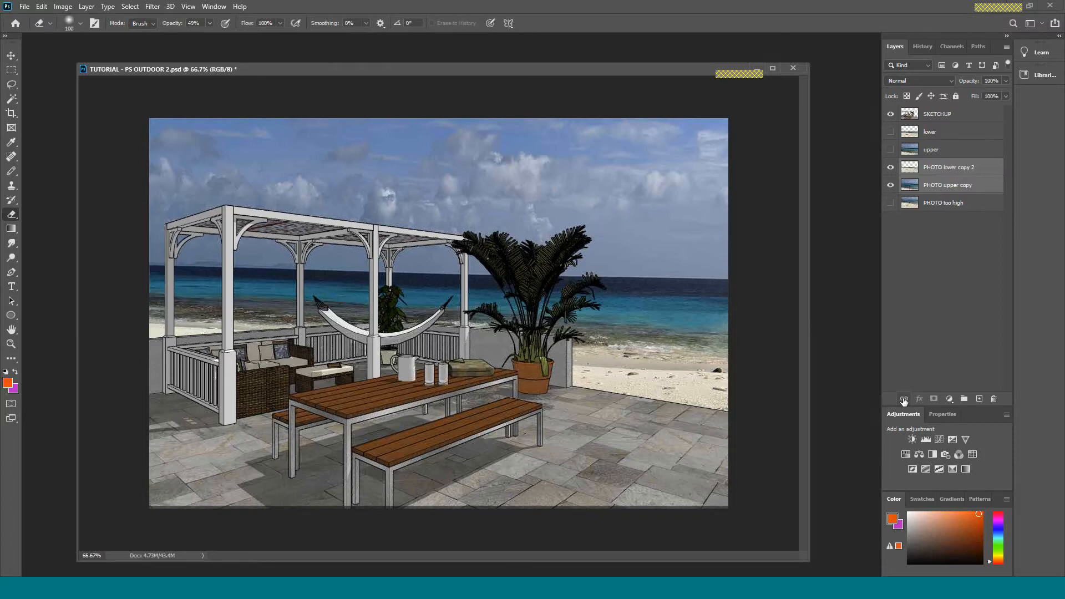
click(904, 399)
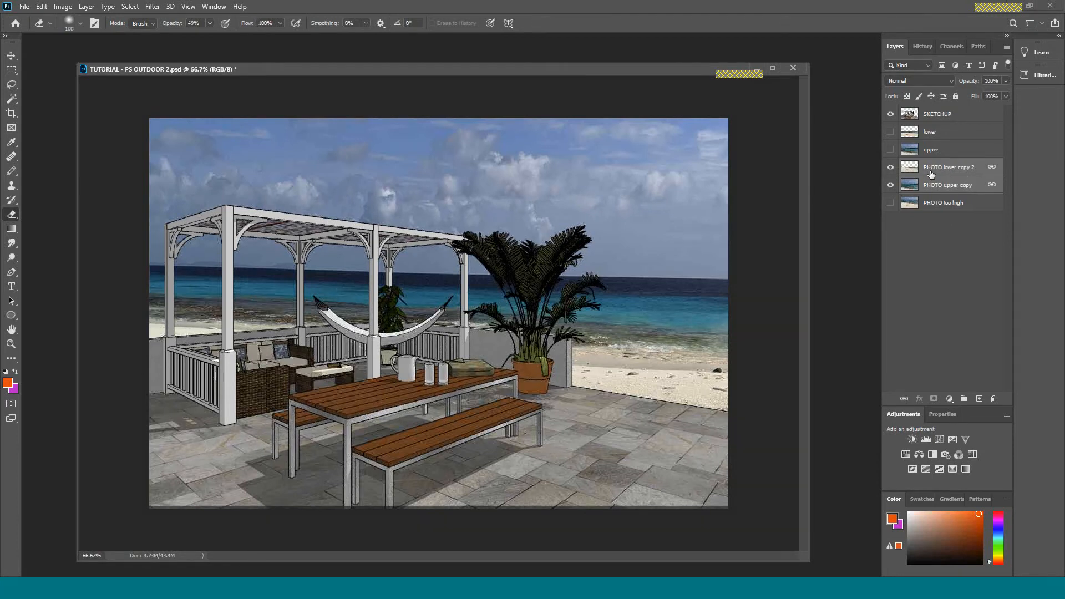
click(891, 185)
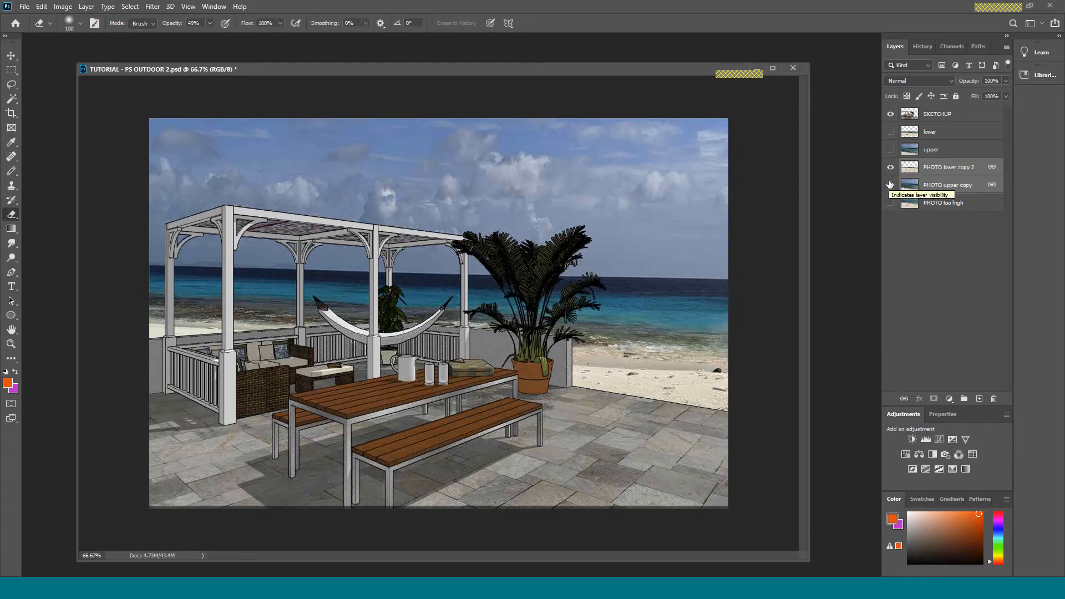
click(891, 184)
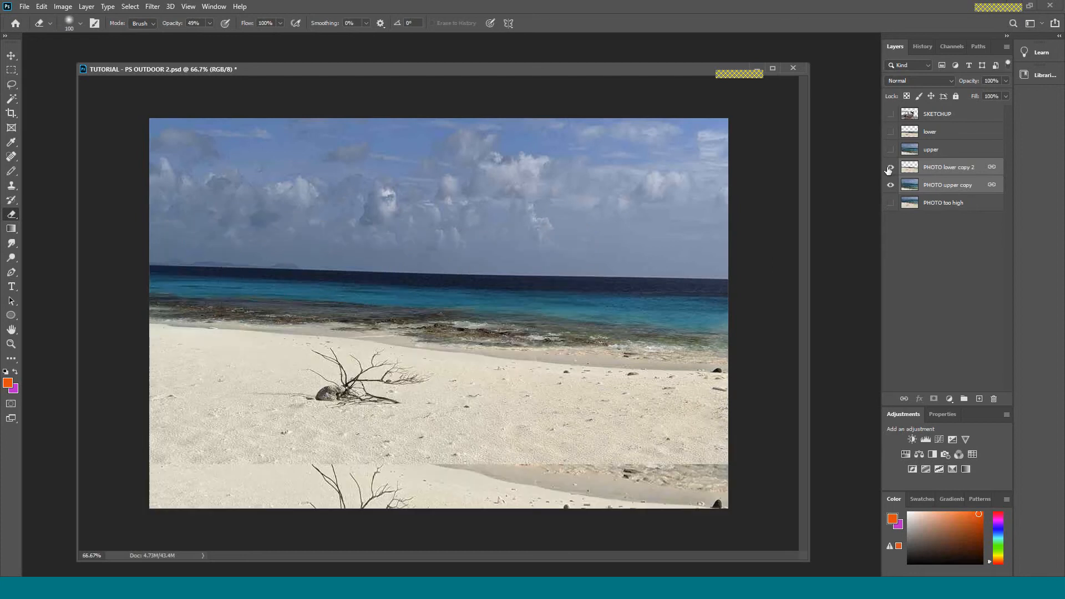
click(890, 167)
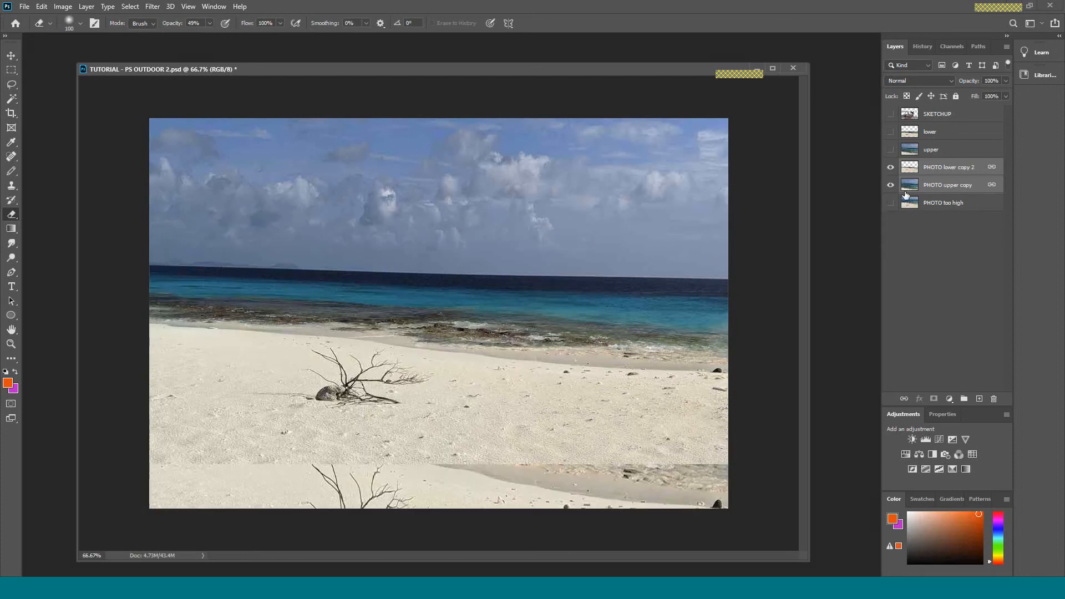
click(890, 185)
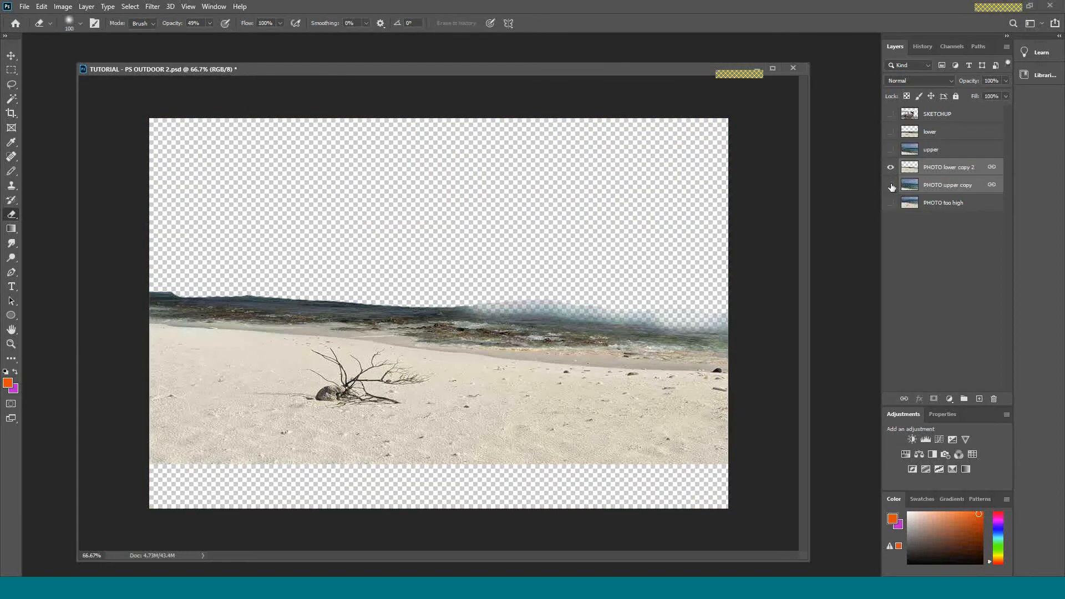
click(891, 186)
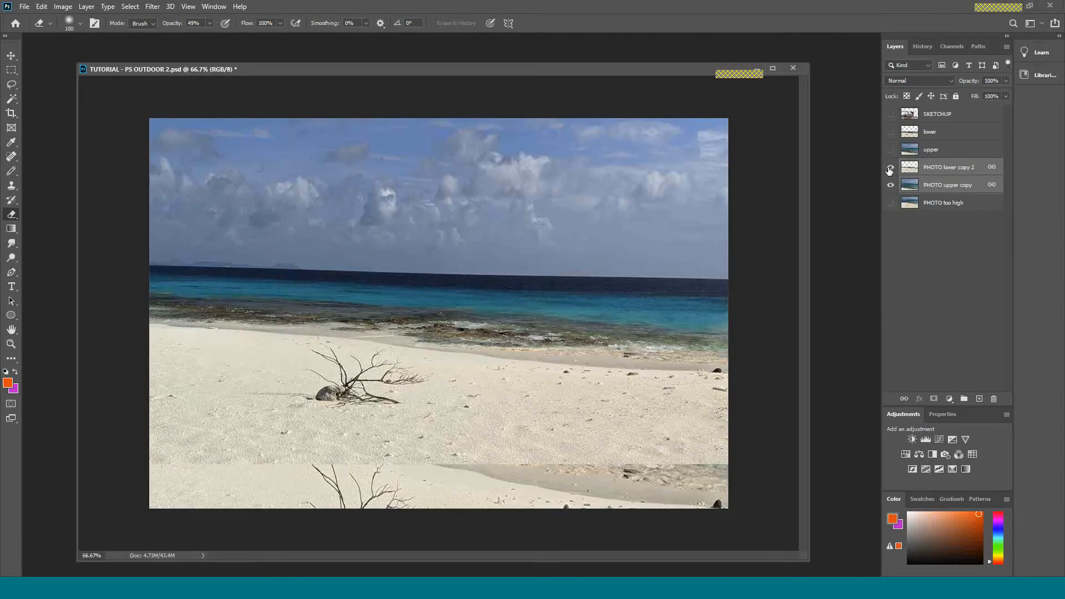
click(890, 169)
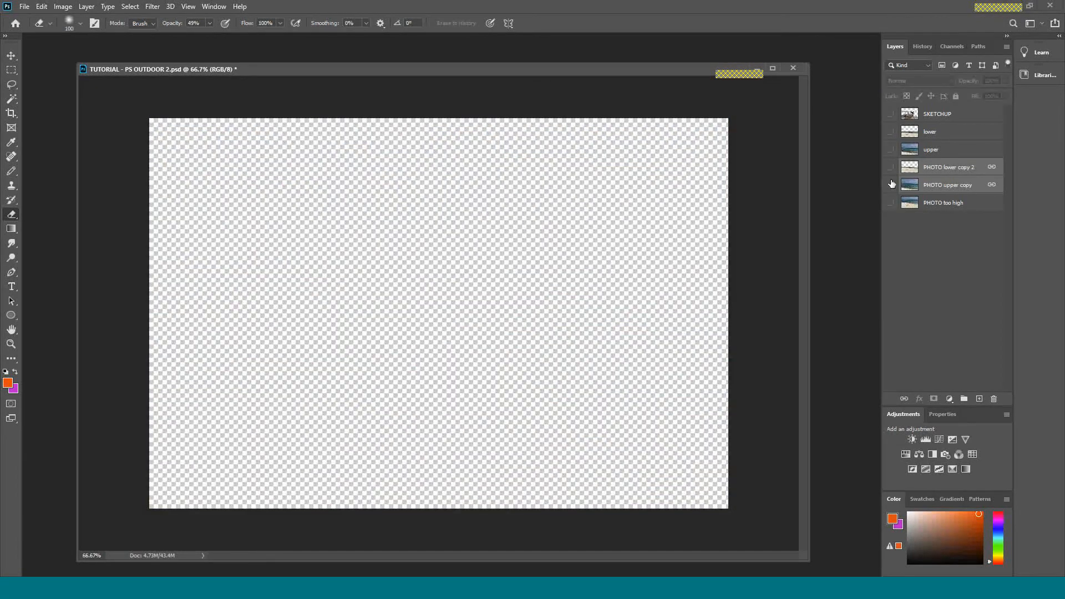
click(891, 168)
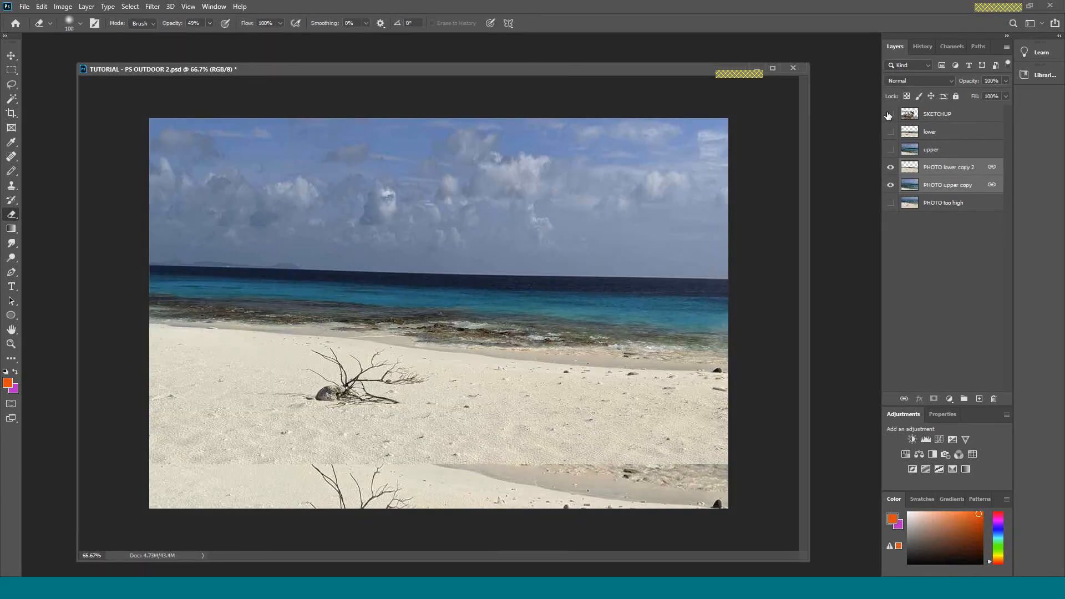
click(890, 115)
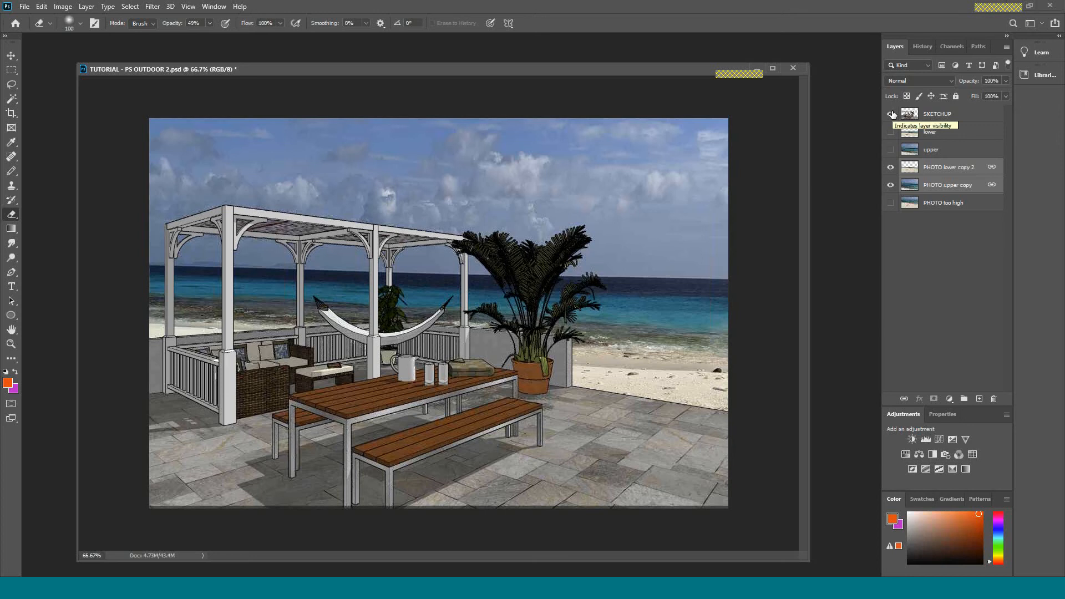
click(891, 113)
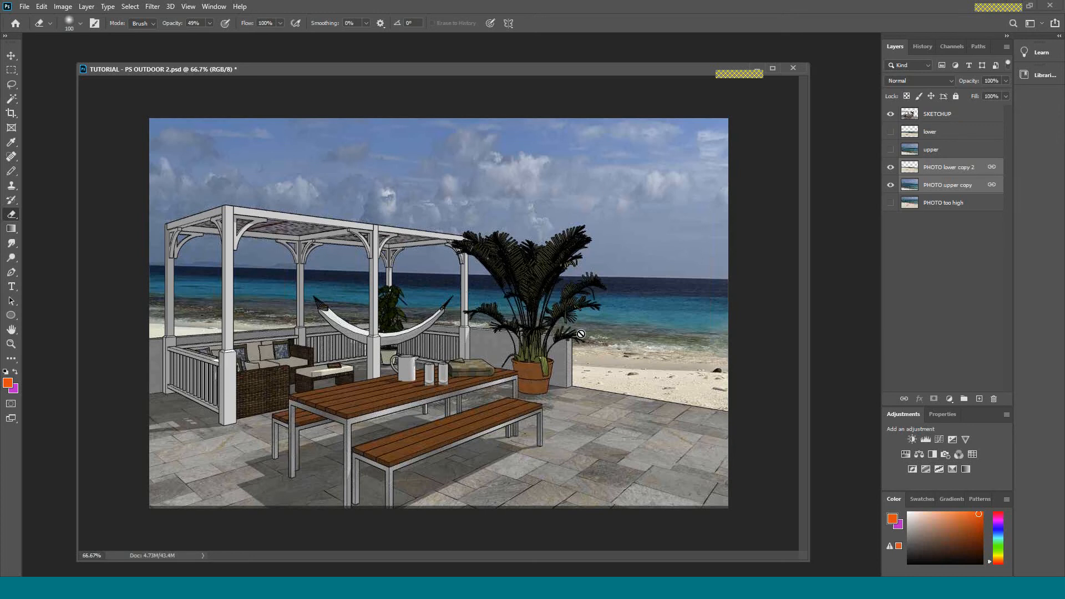
mouse_move(674, 401)
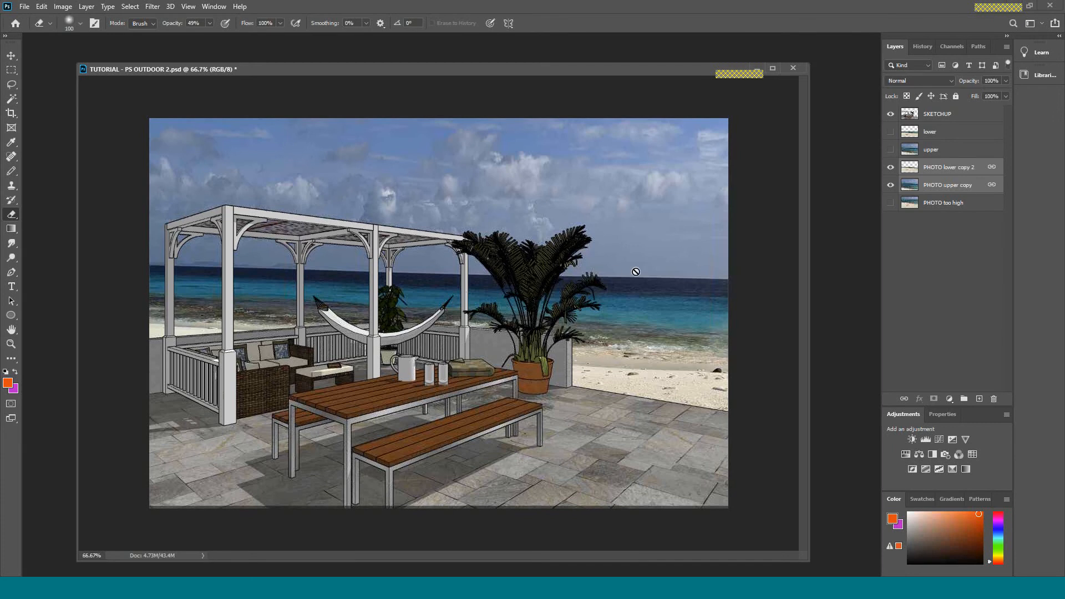
mouse_move(730, 283)
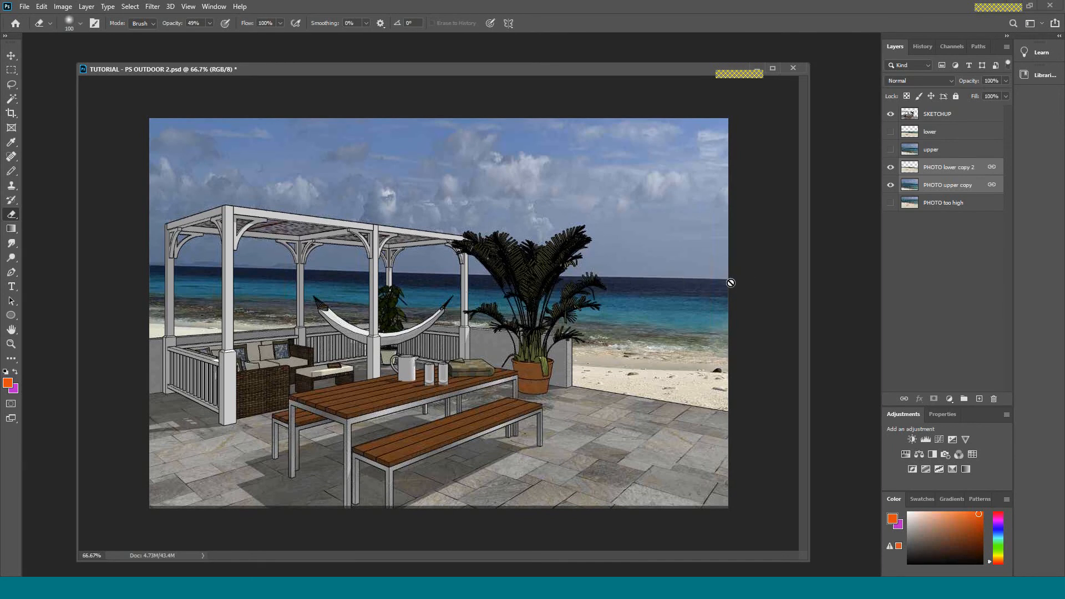